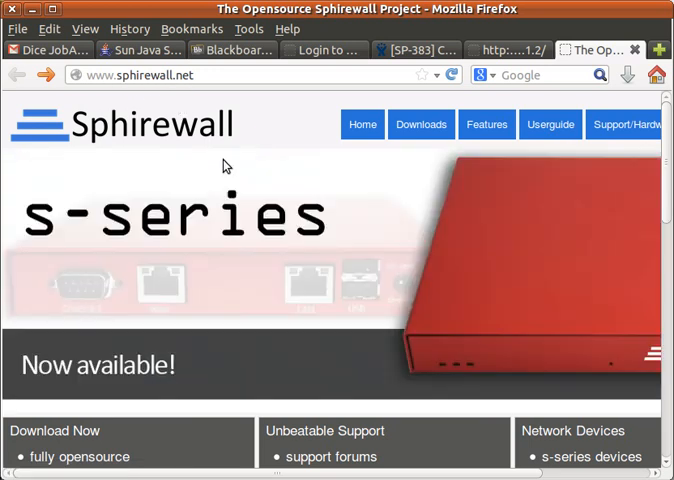
pyautogui.moveTo(256, 200)
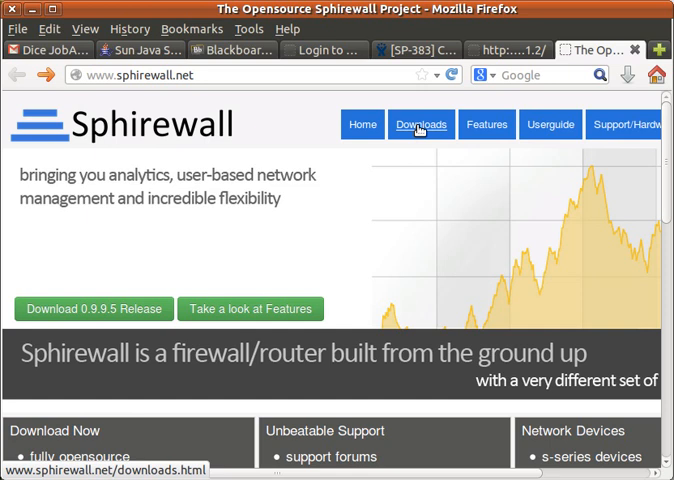
# Step: Review the Sphirewall downloads page listing ISO, Debian package, mirror and source options
pyautogui.click(420, 124)
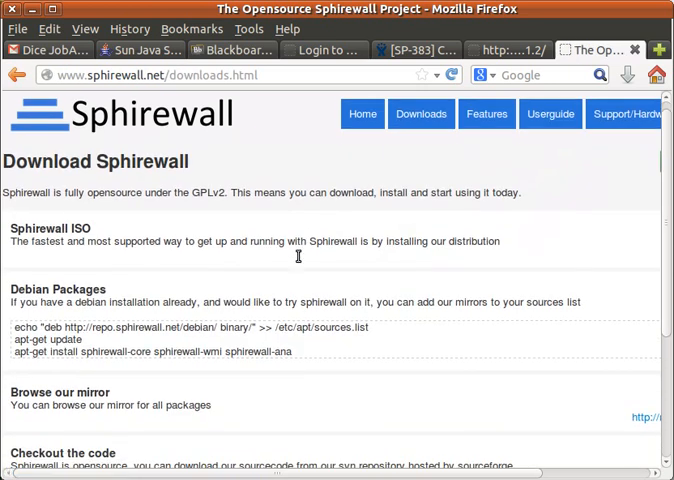
pyautogui.scroll(-3)
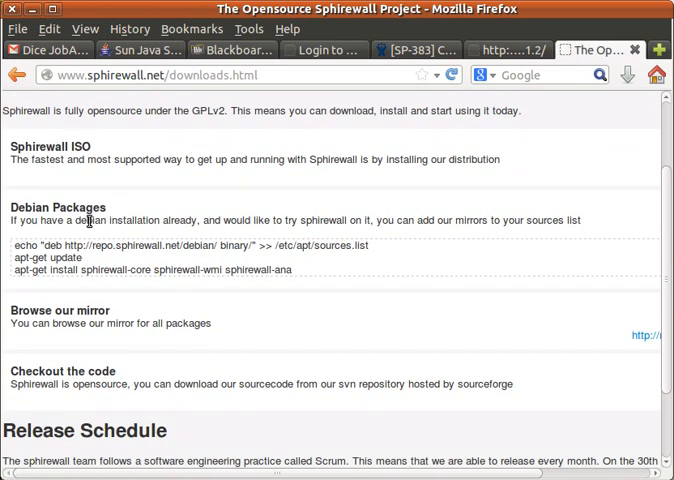
pyautogui.scroll(-3)
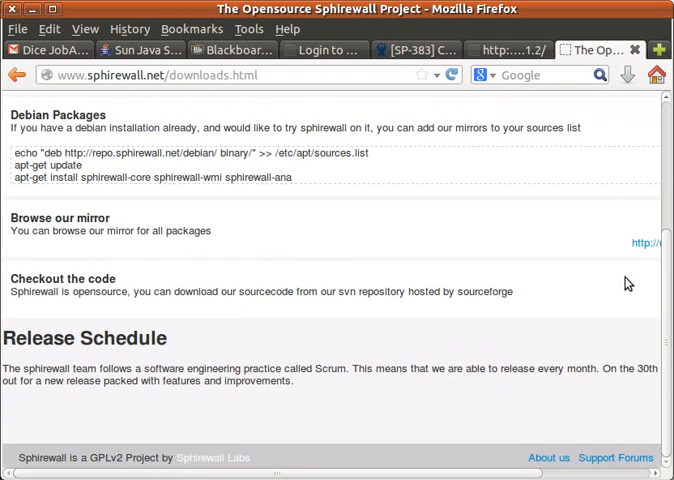
pyautogui.moveTo(332, 328)
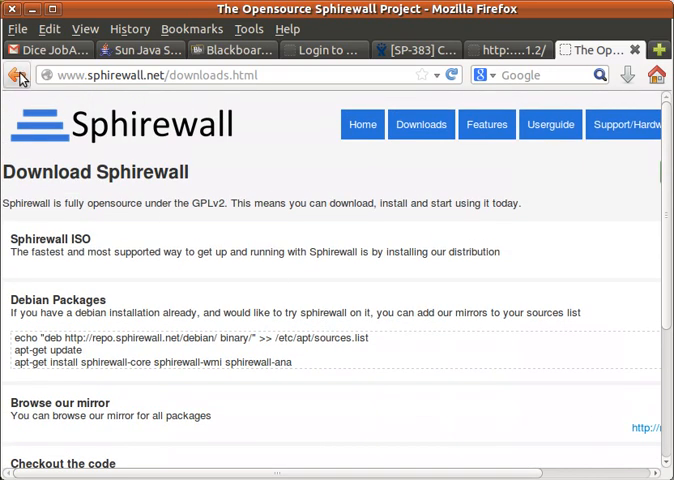
pyautogui.click(16, 74)
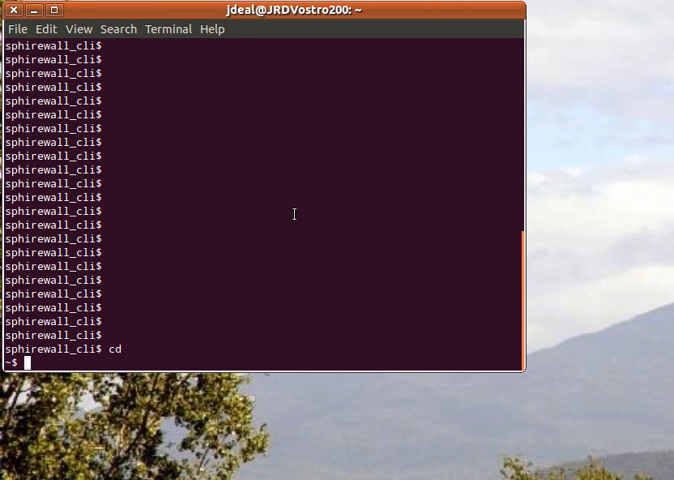
# Step: Change into projects/sphirewall_cli and run python sphirewall_cli.py, which prints its usage for lack of an auth file
pyautogui.write('cd p')
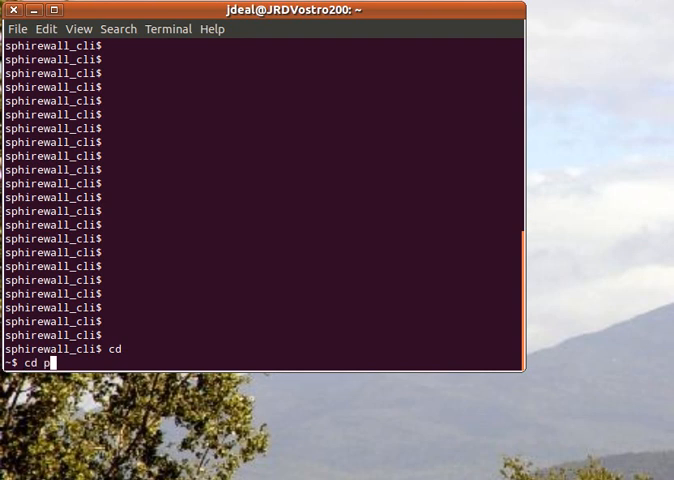
pyautogui.write('rojects/sphirewall')
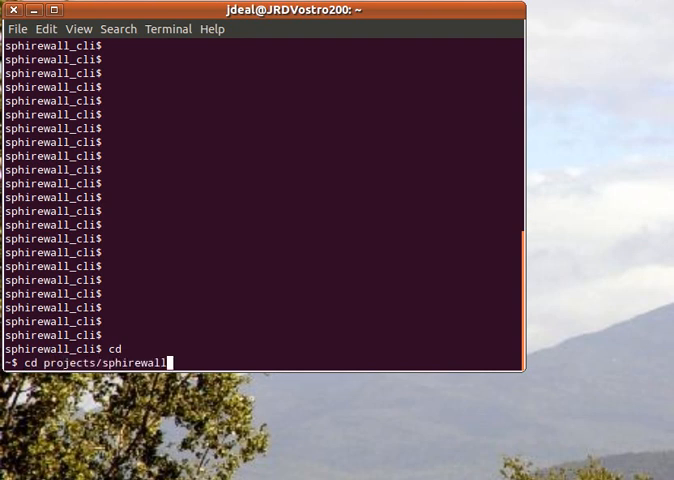
pyautogui.write('_cli/')
pyautogui.write('ls')
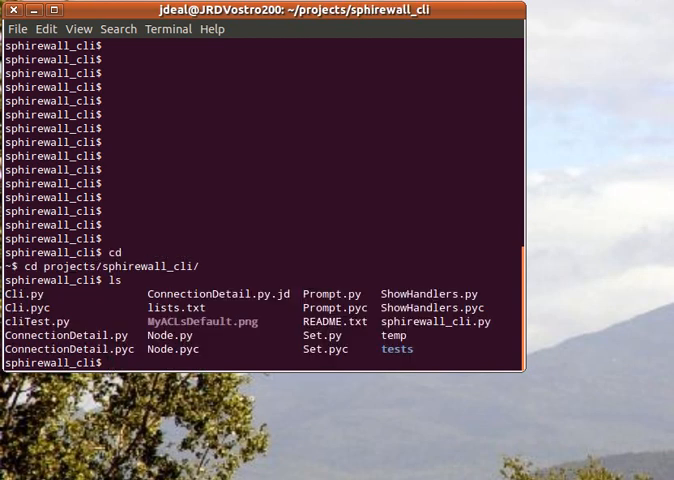
pyautogui.write('pytho')
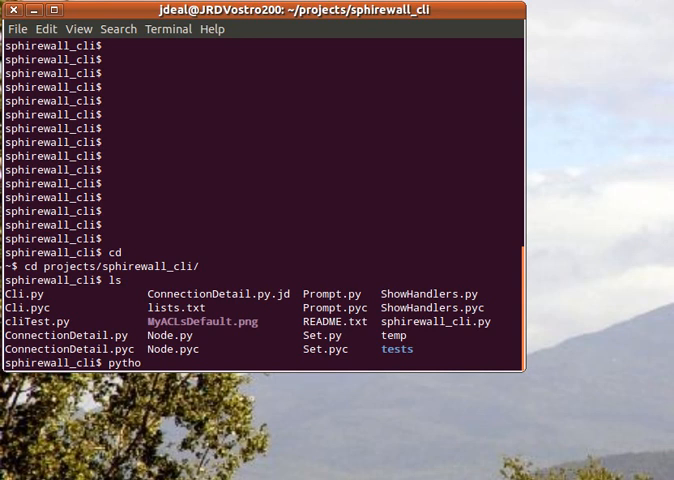
pyautogui.write('n')
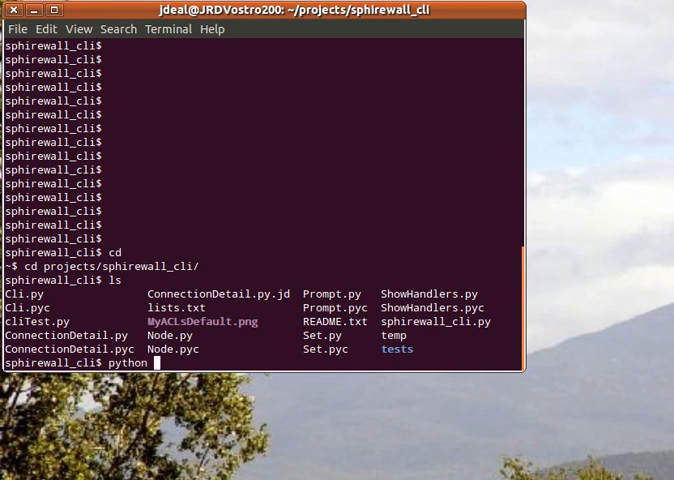
pyautogui.write('sphirewall_cli.py')
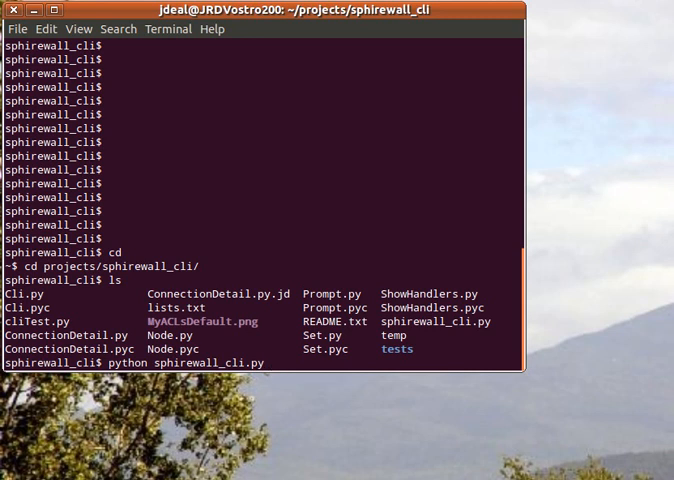
pyautogui.press('Return')
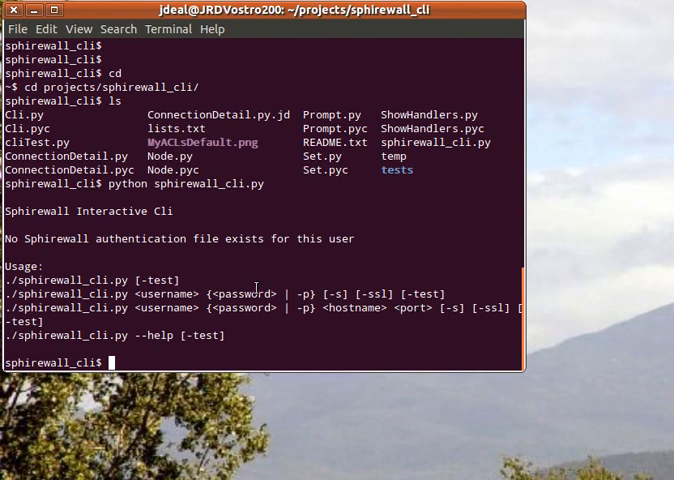
# Step: Run sphirewall_cli.py as admin with -p against 192.168.1.2 port 8001 and authenticate to get a session token
pyautogui.write('python sphirewall_cli.py a')
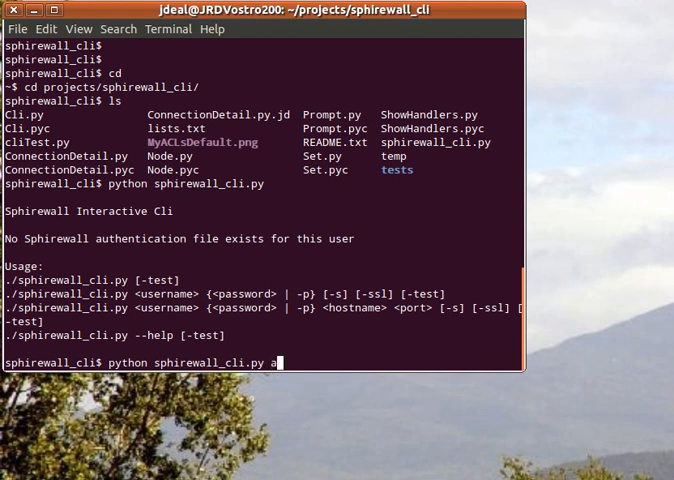
pyautogui.write('dmin')
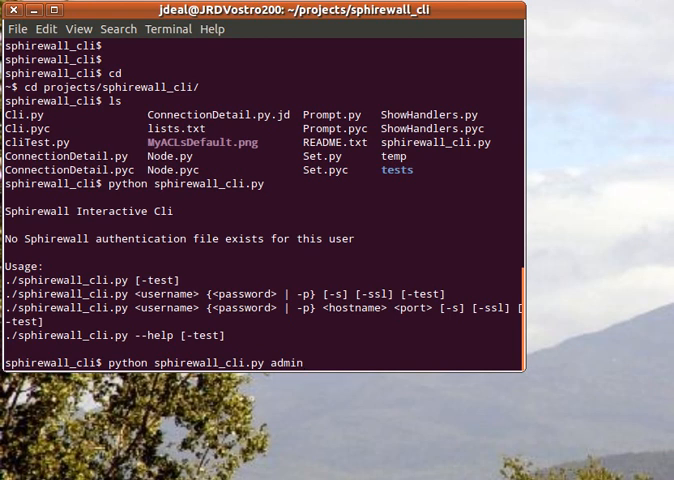
pyautogui.write('-')
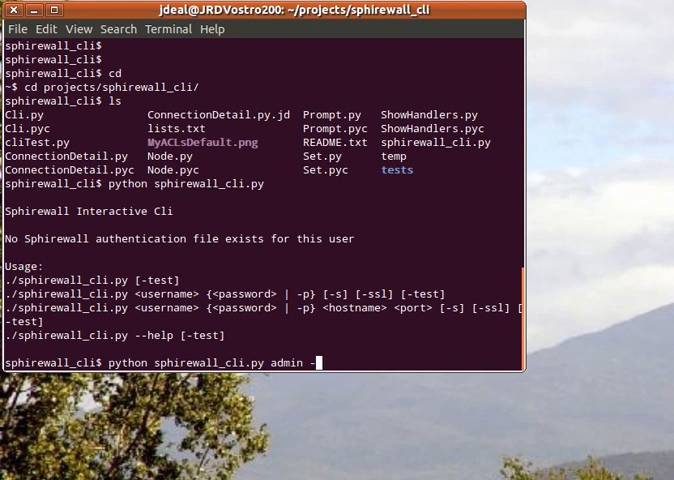
pyautogui.write('p')
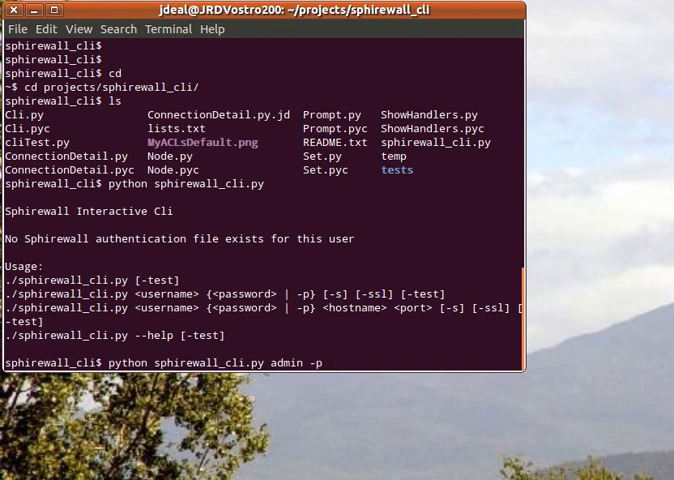
pyautogui.write('192.1')
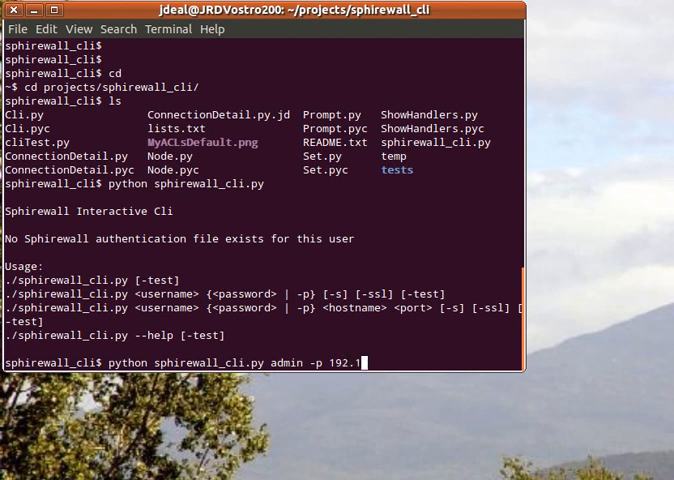
pyautogui.write('68.1.2')
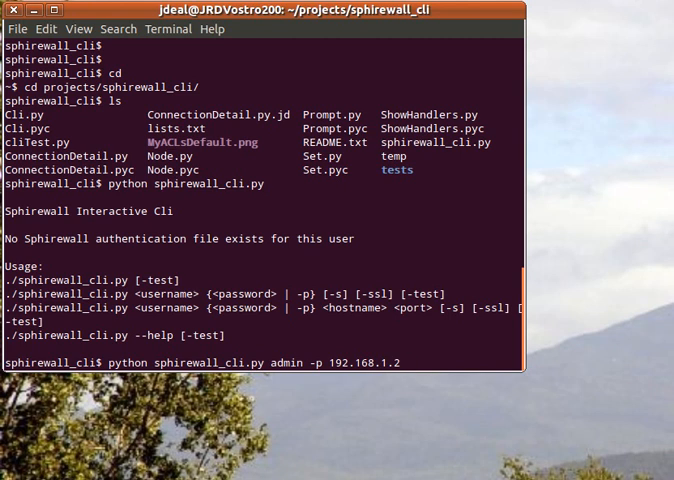
pyautogui.write('8001')
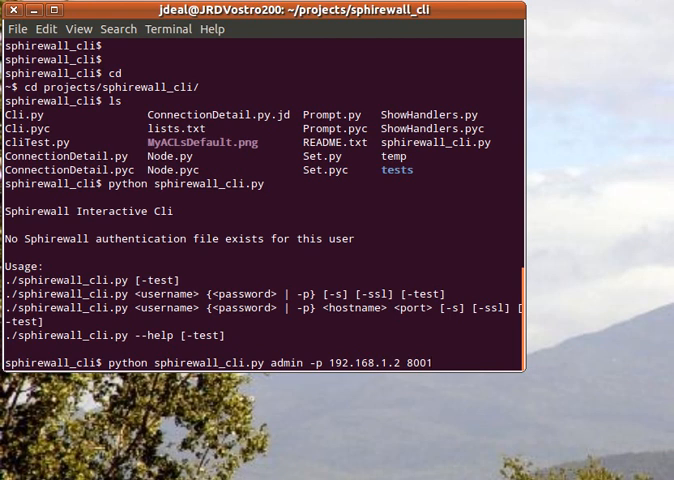
pyautogui.press('Return')
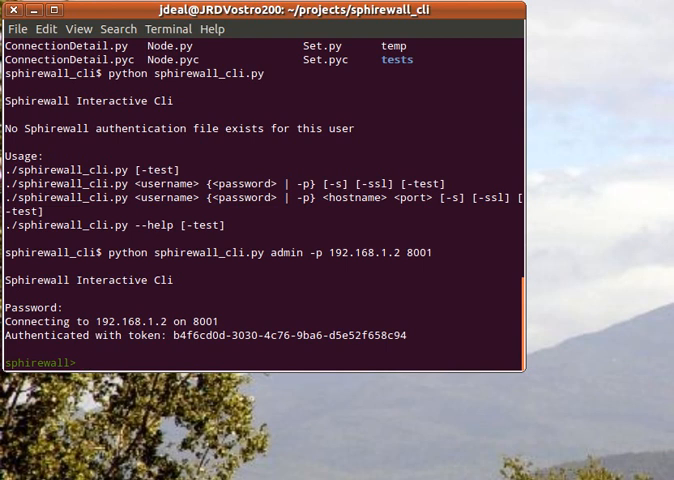
# Step: List the shell's top-level commands with help, the show options, and the show config sections
pyautogui.write('help')
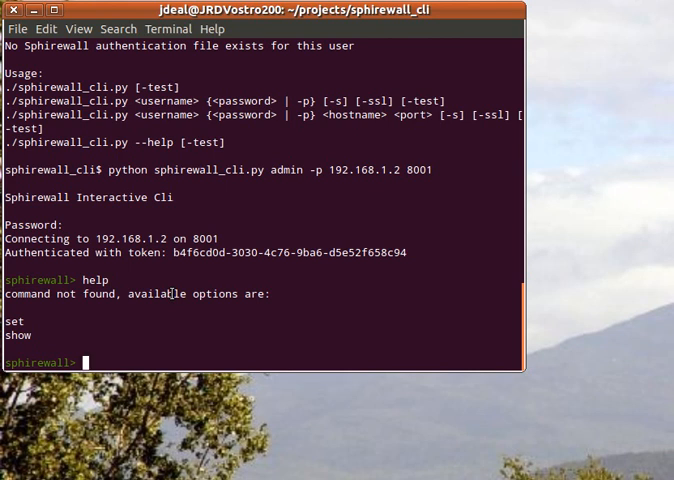
pyautogui.write('show')
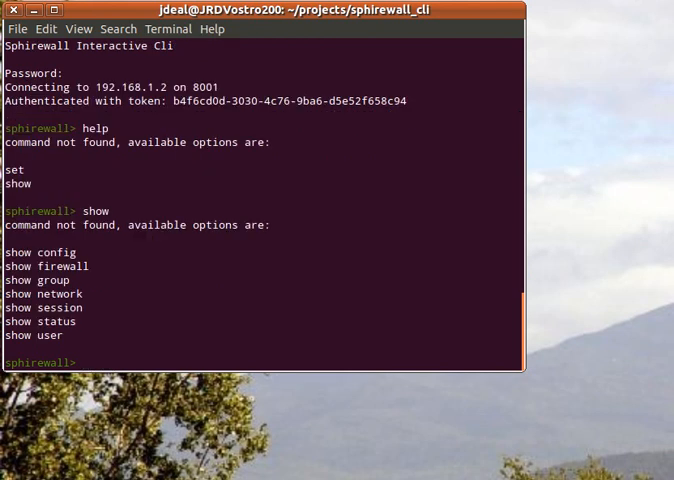
pyautogui.write('show config')
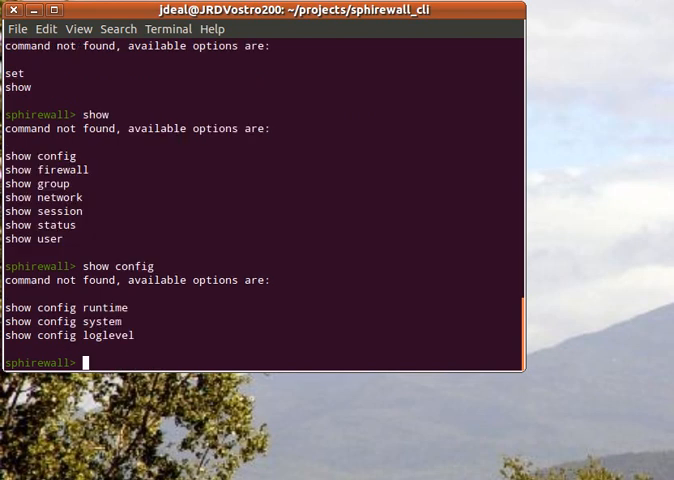
# Step: Display the system config values and, after 'show loglevel' fails, the per-module log levels via show config loglevel
pyautogui.write('show')
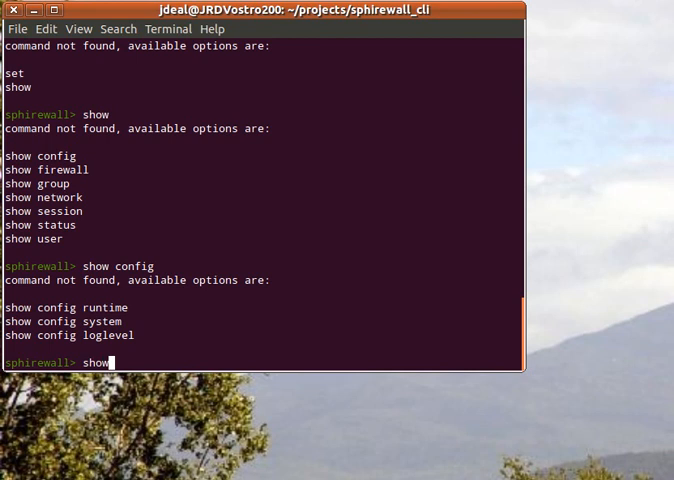
pyautogui.write('config system')
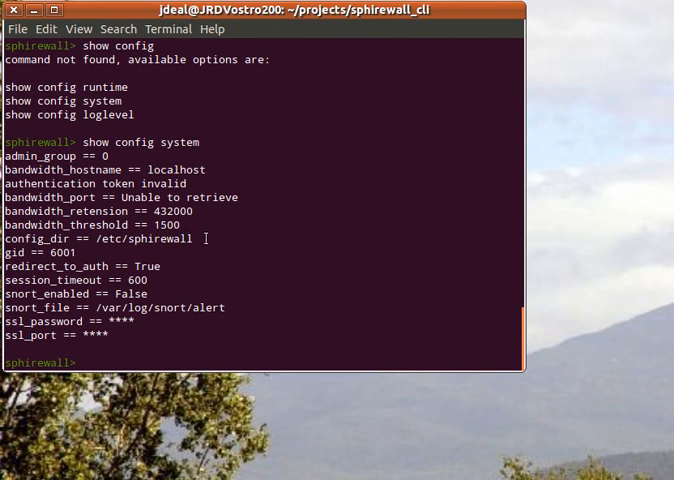
pyautogui.write('show loglevel')
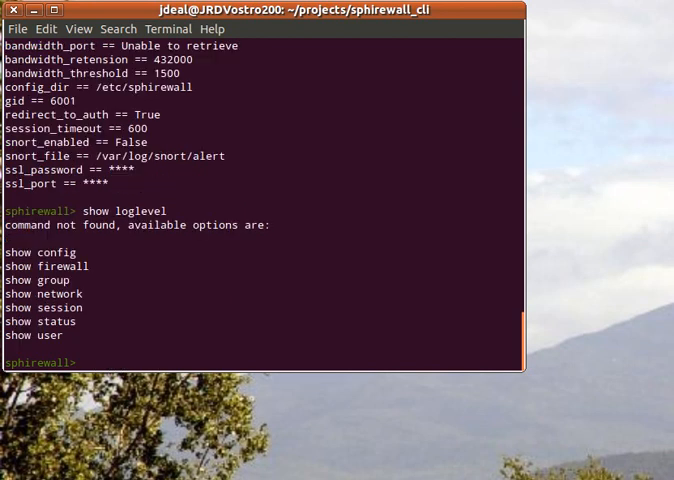
pyautogui.write('show config')
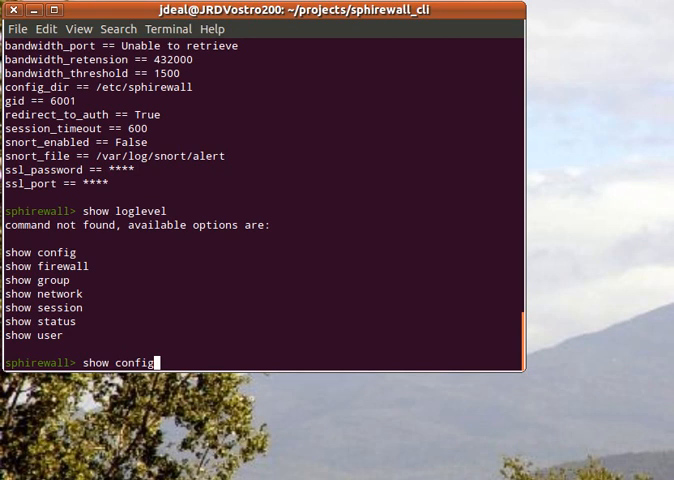
pyautogui.write('loglevel')
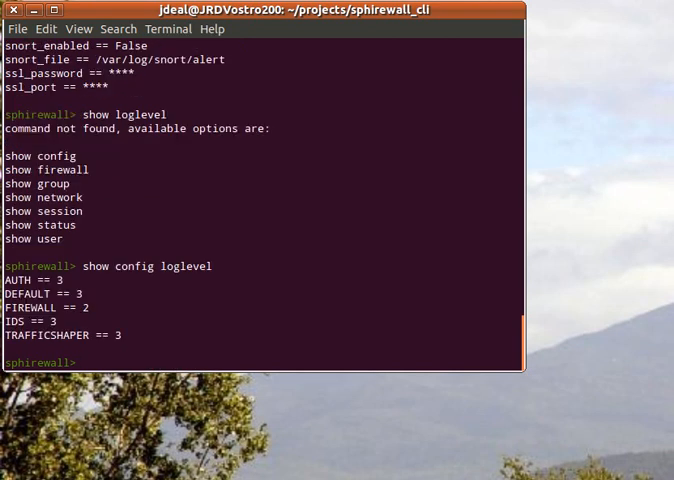
pyautogui.write('show')
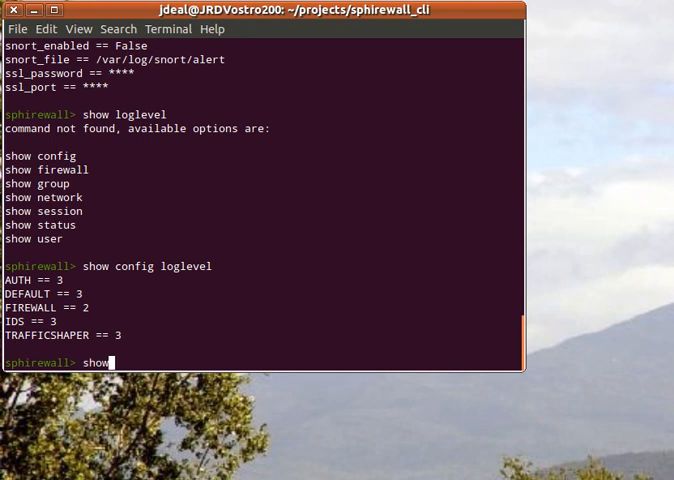
# Step: List the three firewall ACL rules with show firewall acls
pyautogui.write('firewall')
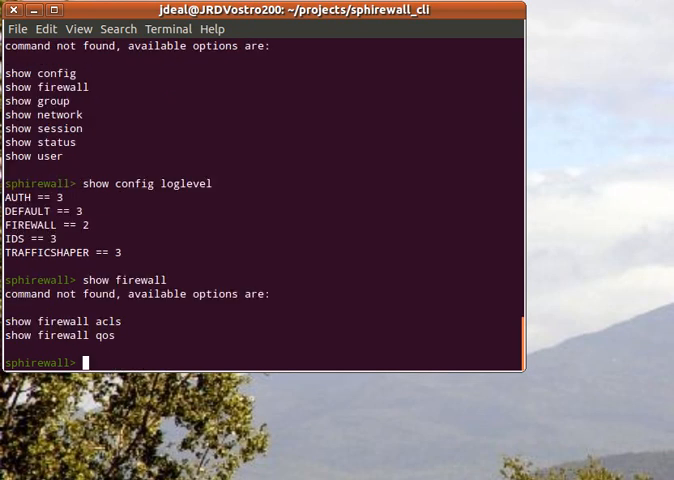
pyautogui.write('show')
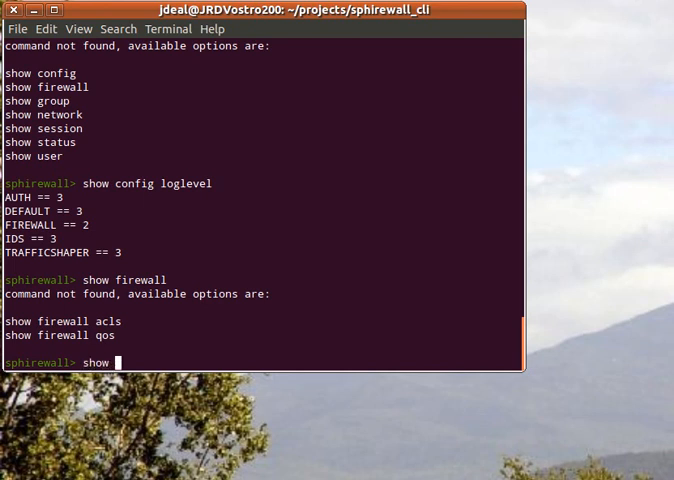
pyautogui.write('firewall acl')
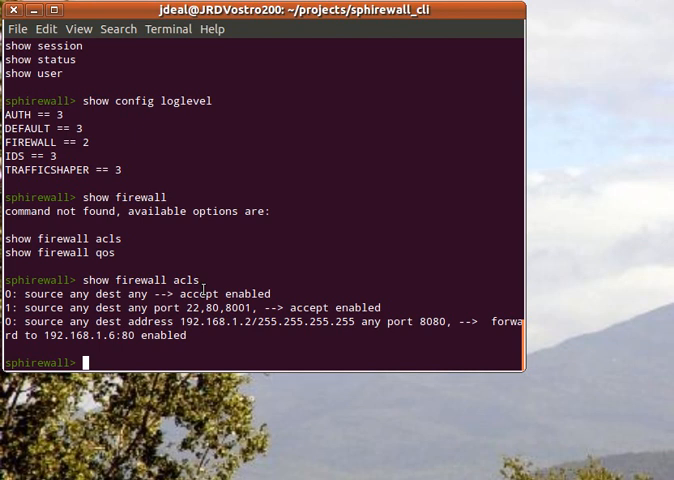
pyautogui.write('show')
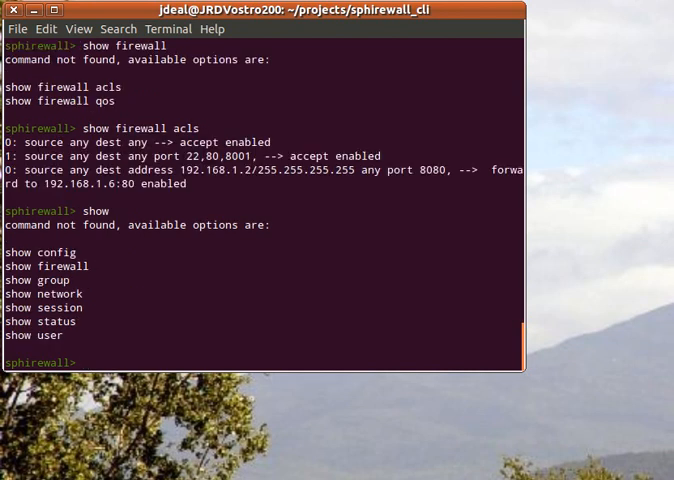
# Step: List the groups and the admin user, then bring up the show session subcommands
pyautogui.write('show')
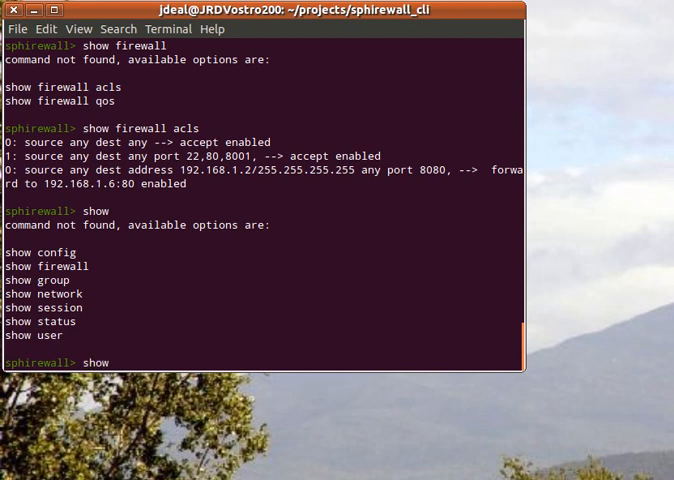
pyautogui.write('group')
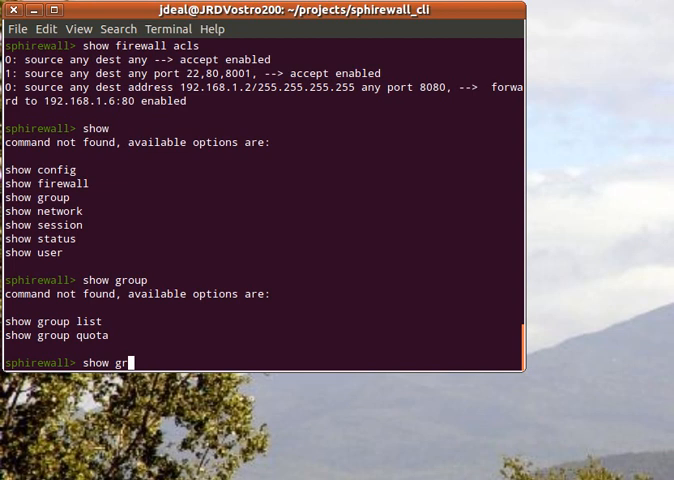
pyautogui.press('Return')
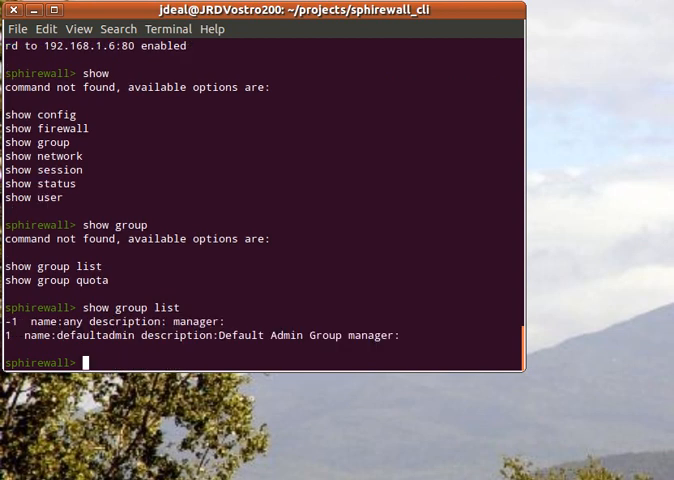
pyautogui.write('show user list')
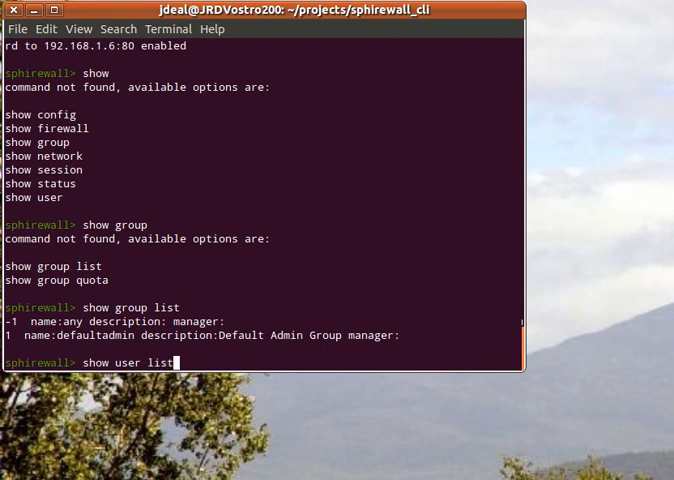
pyautogui.press('Return')
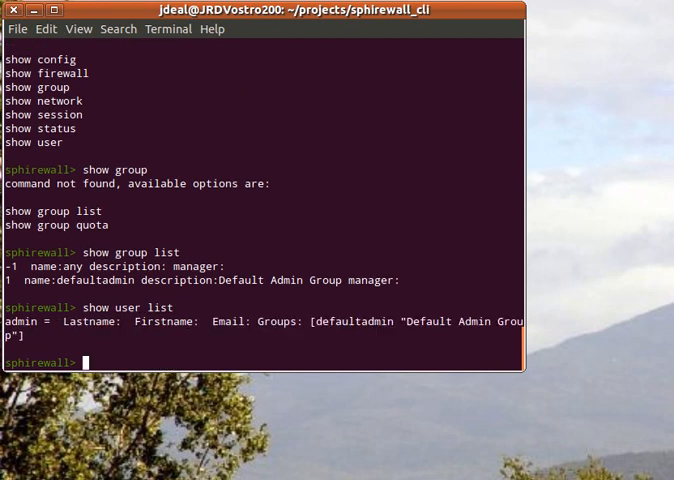
pyautogui.write('show session')
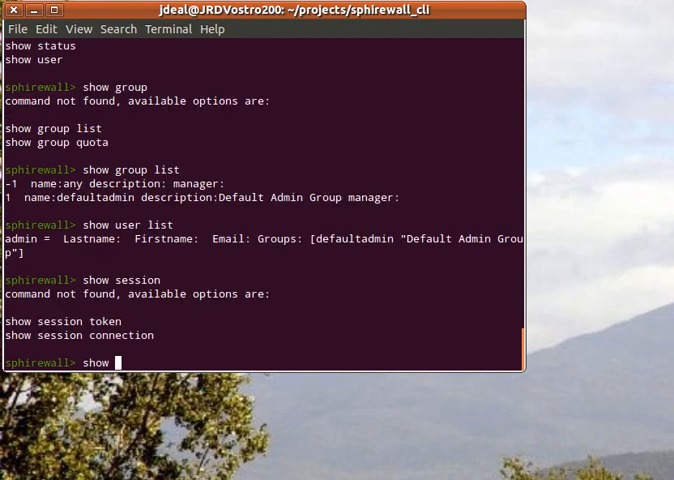
# Step: Show the management session connection to 192.168.1.2 and the network devices with addresses and states
pyautogui.write('session connection')
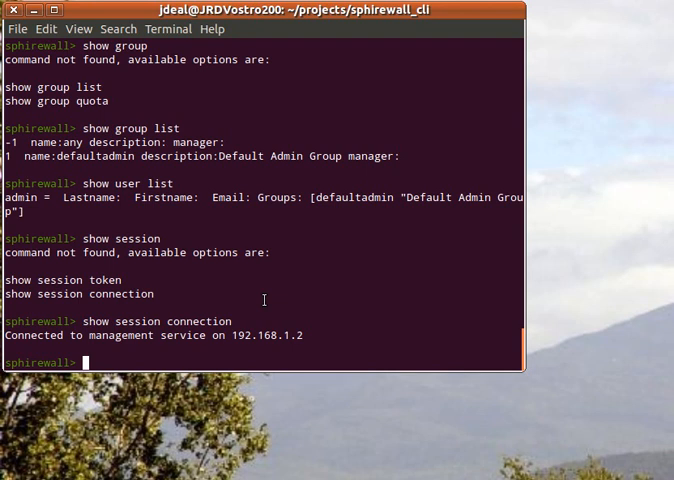
pyautogui.write('show')
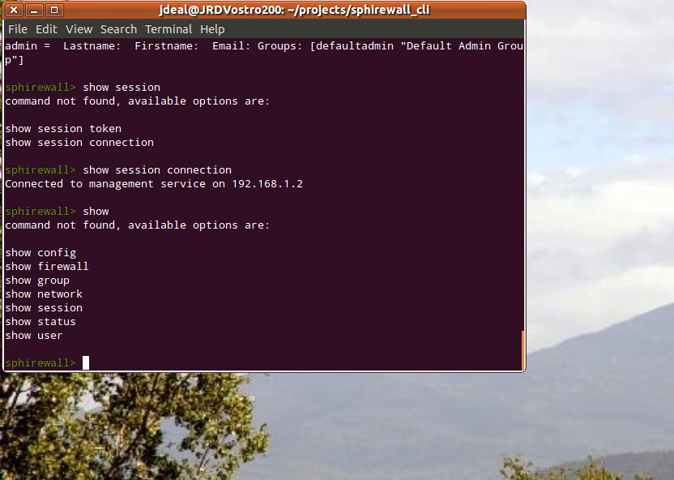
pyautogui.write('show network')
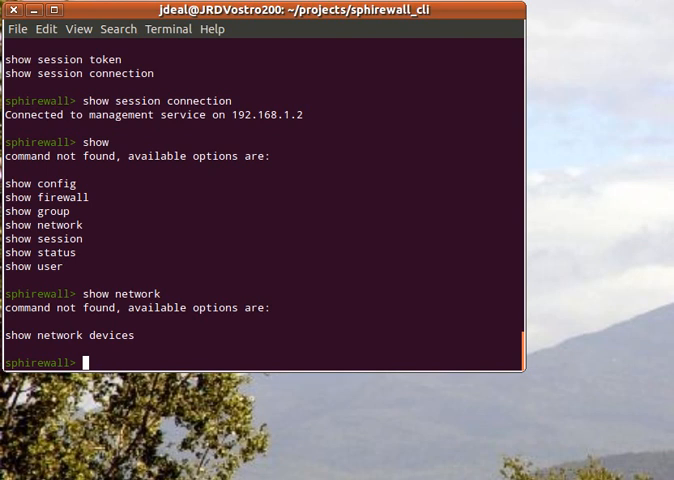
pyautogui.write('show network device')
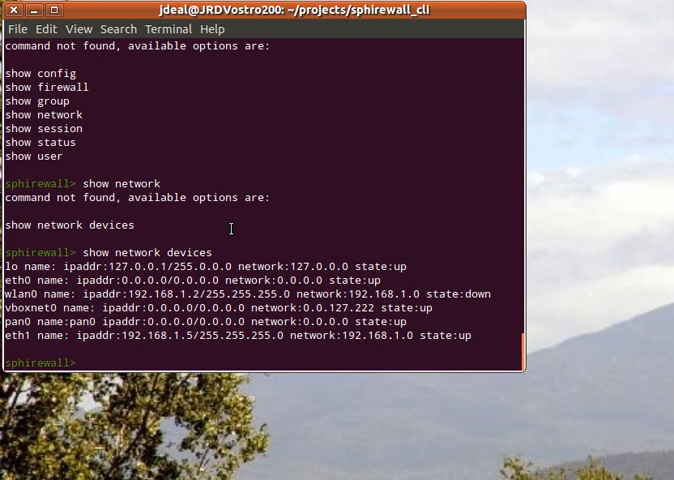
# Step: Explore set and set config, hit the set config system usage error, then list system parameters including session_timeout == 600
pyautogui.write('set')
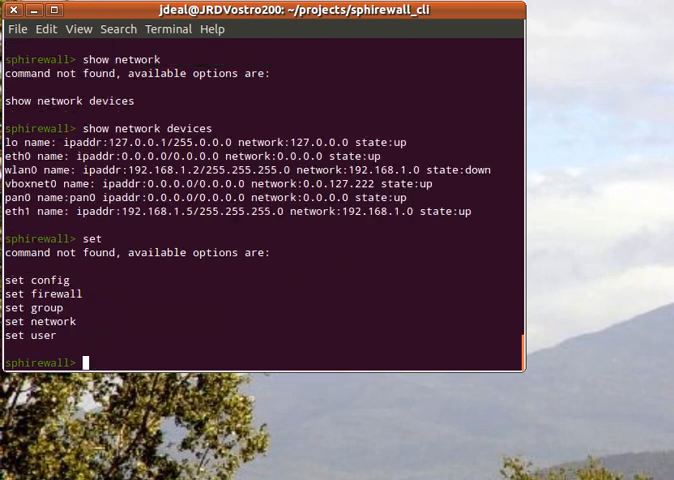
pyautogui.write('set config')
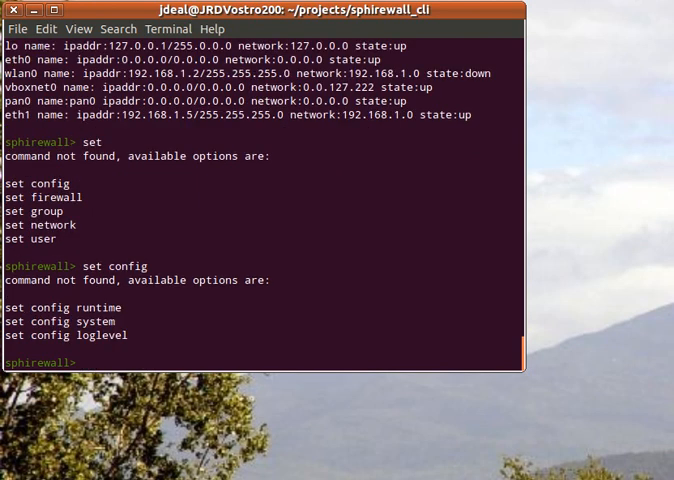
pyautogui.write('set config')
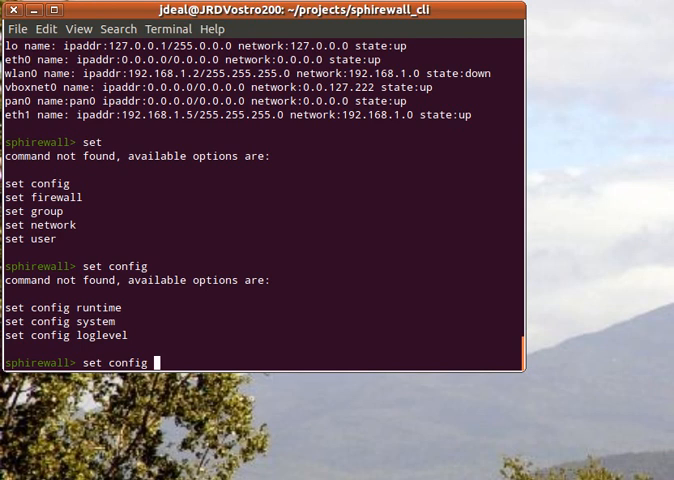
pyautogui.write('system')
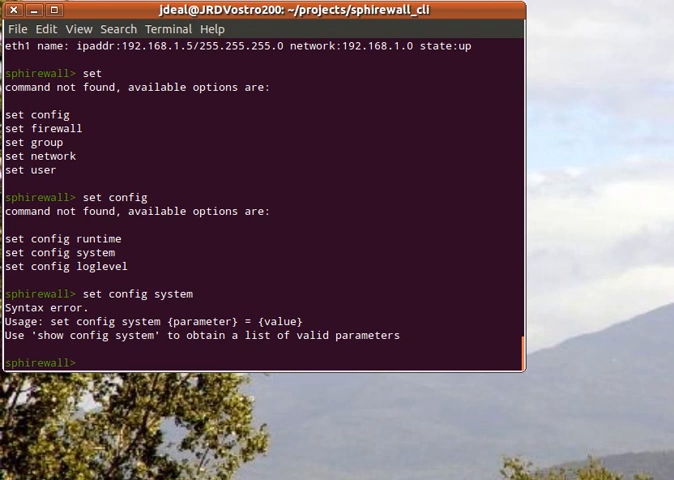
pyautogui.write('shh')
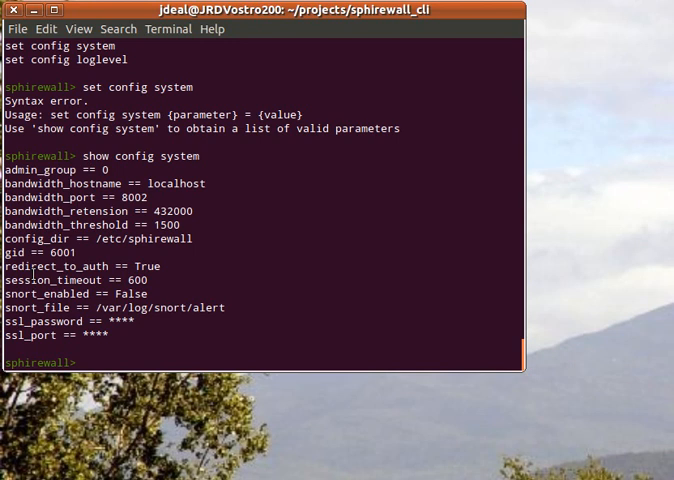
# Step: Set config system session_timeout = 800 and re-list the system config to confirm the new value
pyautogui.doubleClick(30, 284)
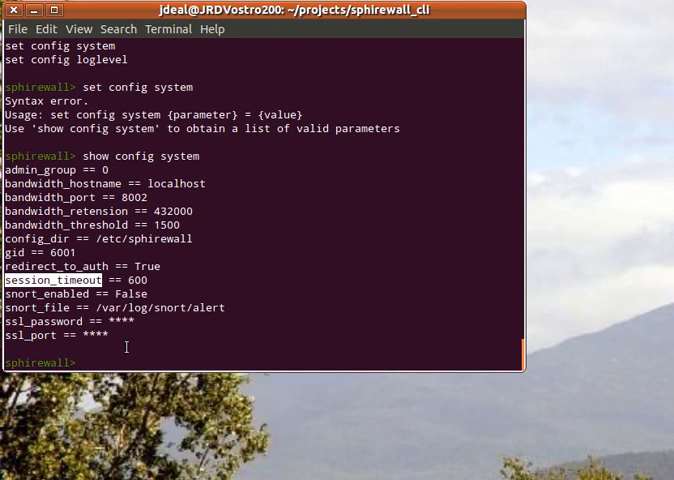
pyautogui.write('set')
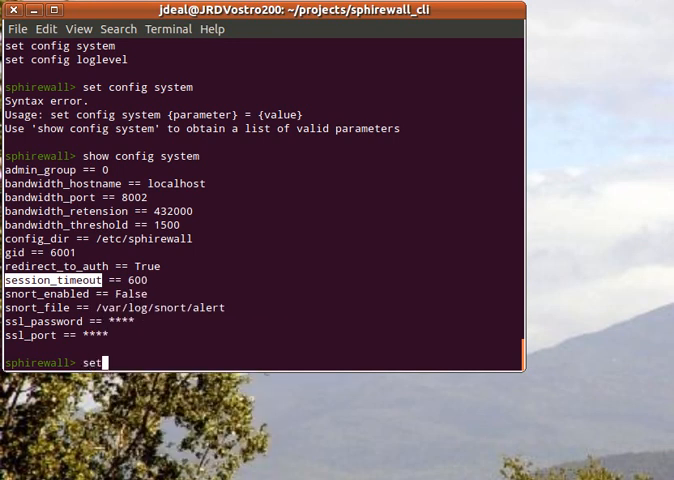
pyautogui.write('config')
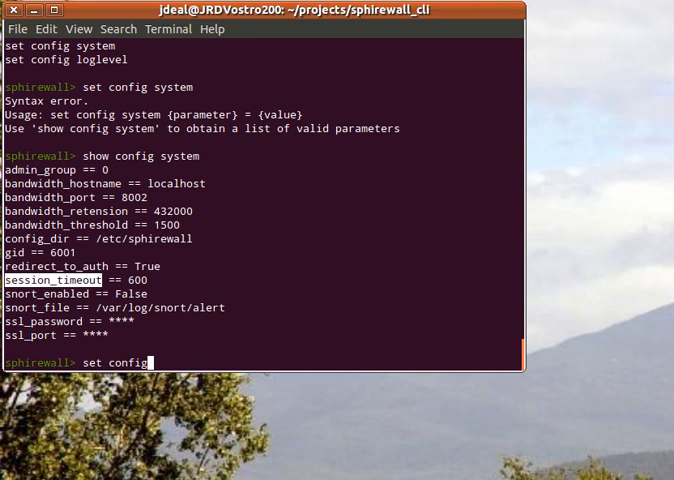
pyautogui.write('system session_timeout')
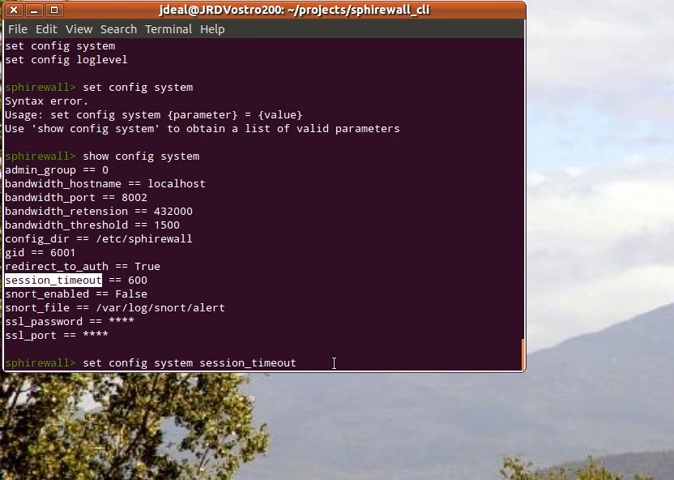
pyautogui.write('=')
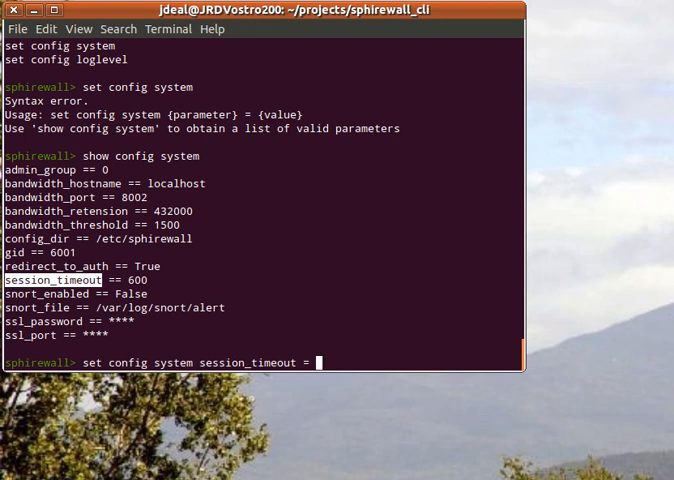
pyautogui.write('800')
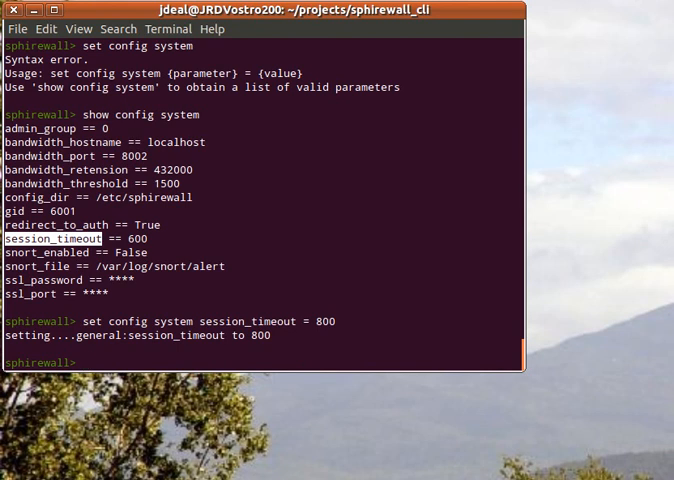
pyautogui.write('show ci')
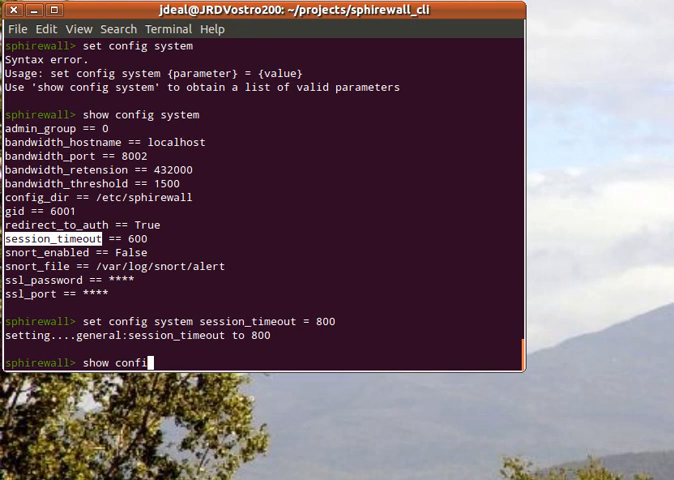
pyautogui.write('system')
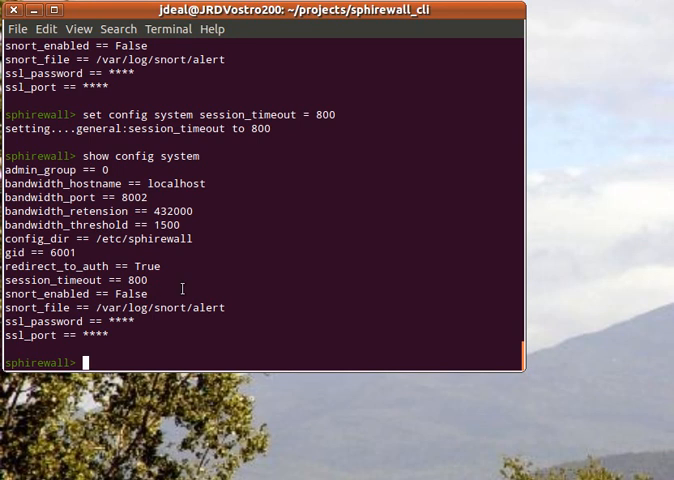
# Step: List the set firewall ACL and QoS commands and get usage for set firewall acls add and move
pyautogui.write('set')
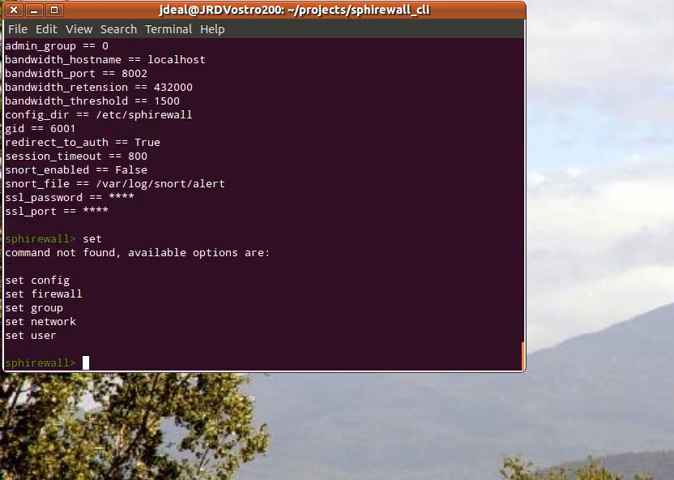
pyautogui.write('set f')
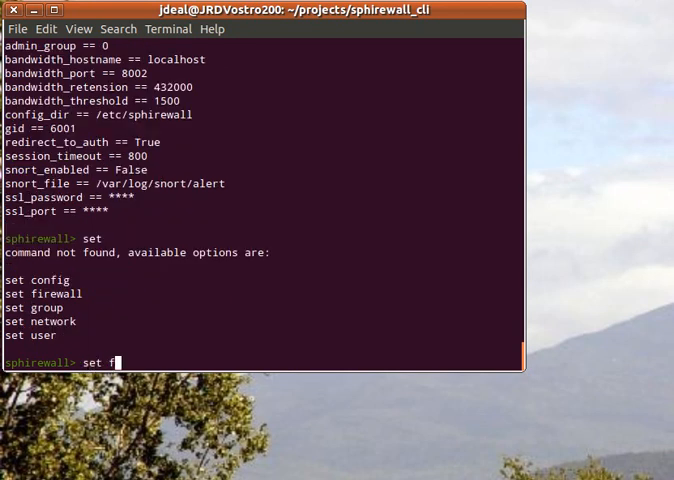
pyautogui.write('irewall')
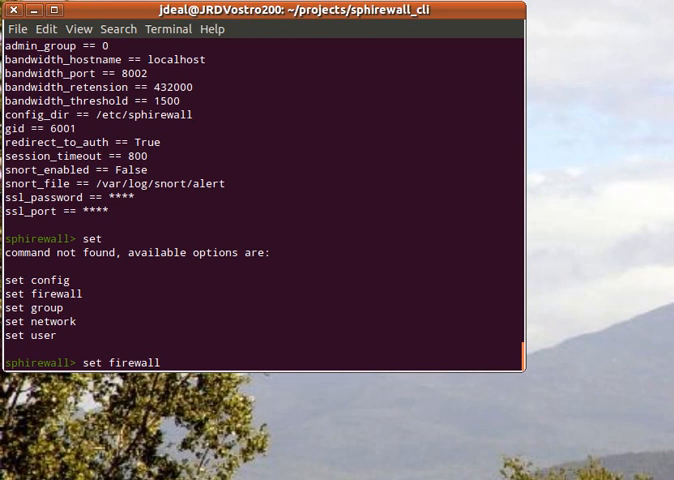
pyautogui.write('se')
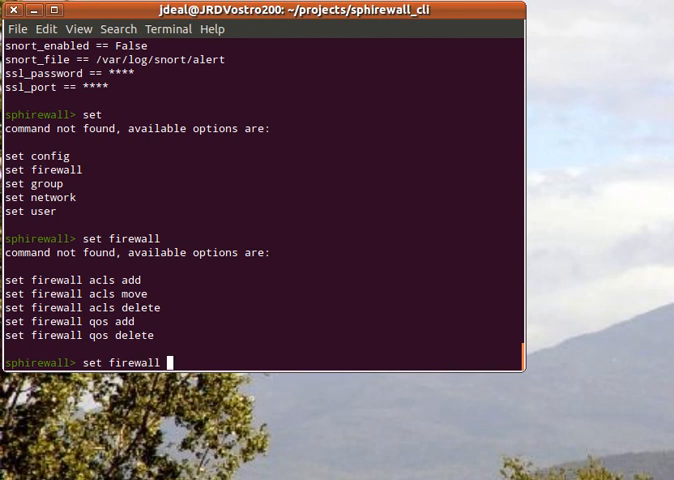
pyautogui.write('acl')
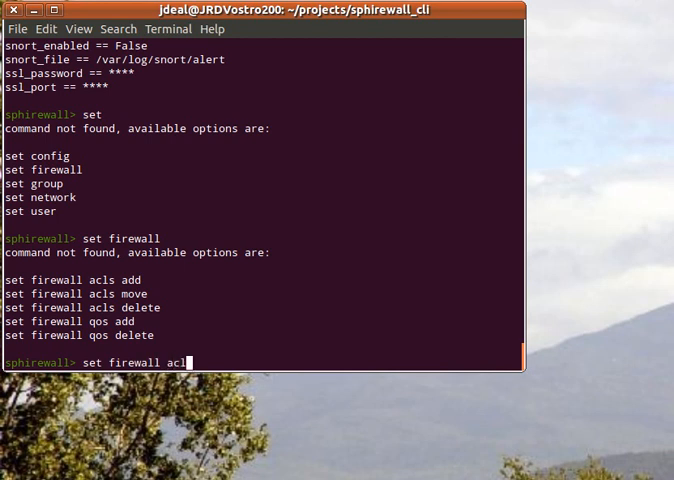
pyautogui.write('s')
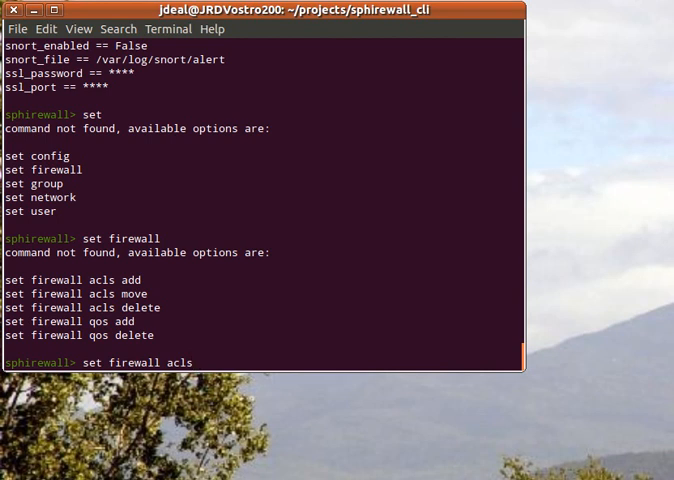
pyautogui.write('add')
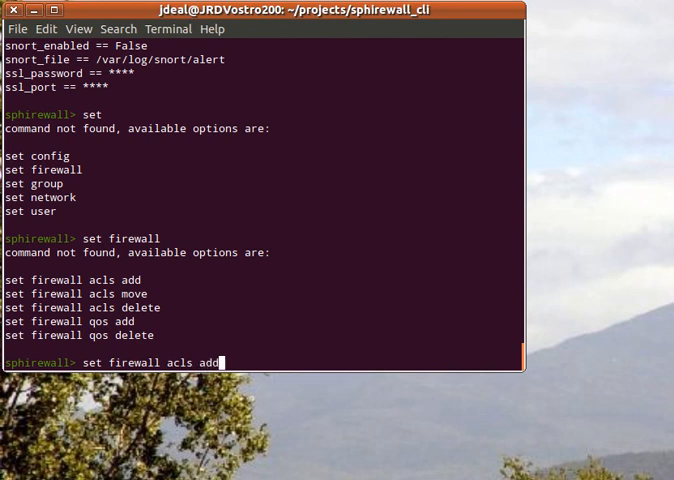
pyautogui.write('move')
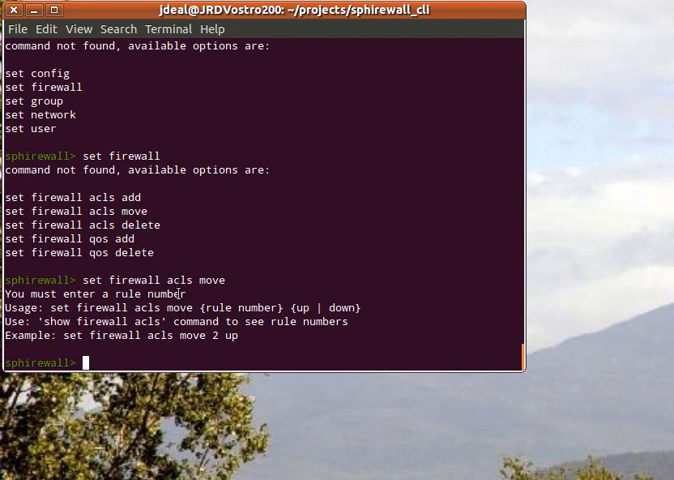
pyautogui.moveTo(252, 284)
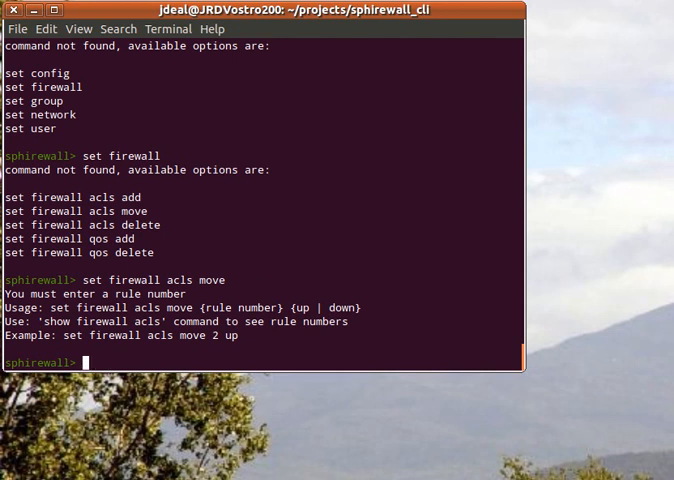
# Step: List the firewall ACLs, move rule 1 up, and list them again to verify the new order
pyautogui.write('show')
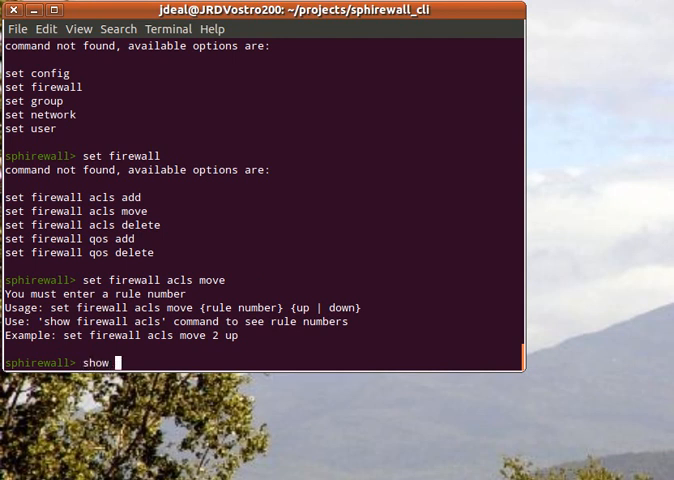
pyautogui.write('firewall acls')
pyautogui.write('set')
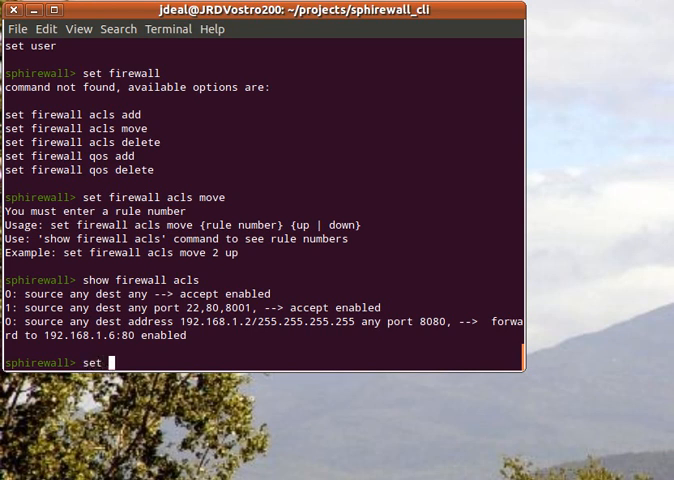
pyautogui.write('firewall')
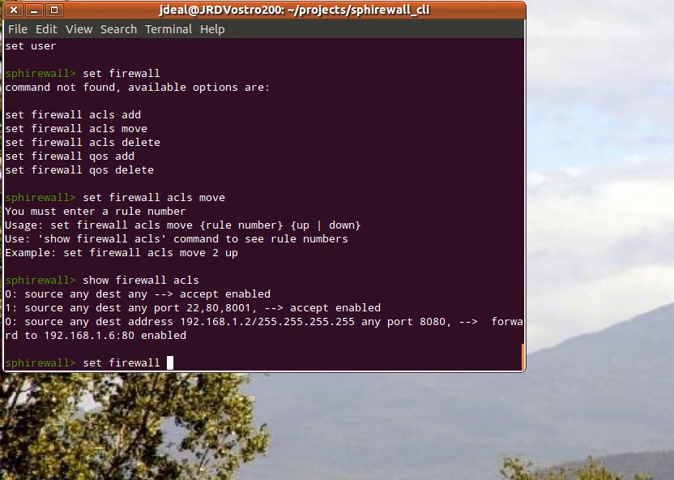
pyautogui.write('acls move')
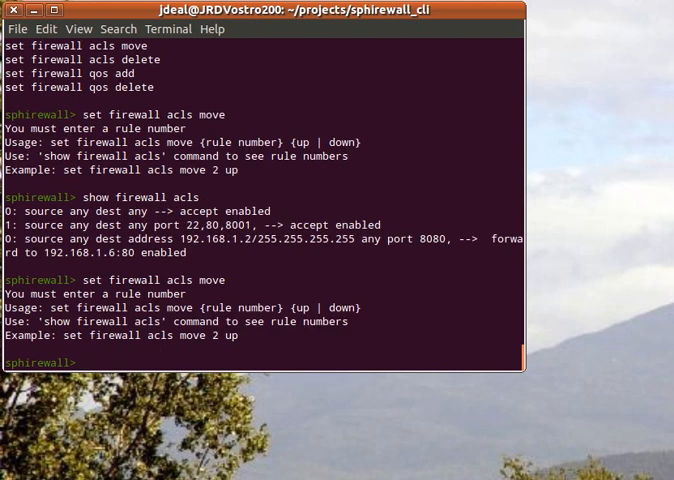
pyautogui.write('set firewall acls move')
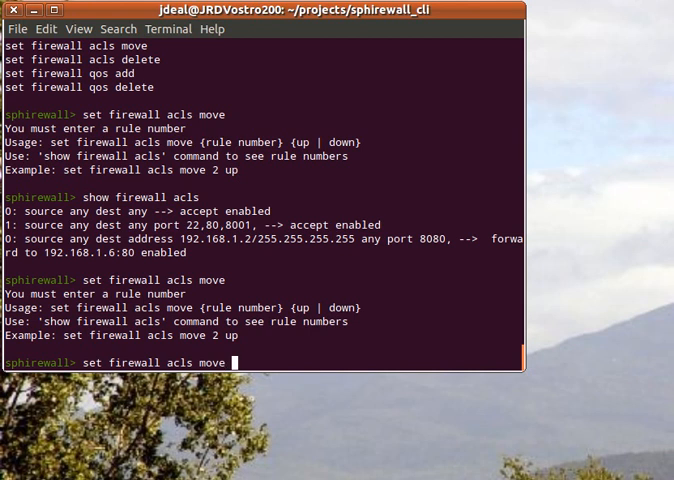
pyautogui.write('1')
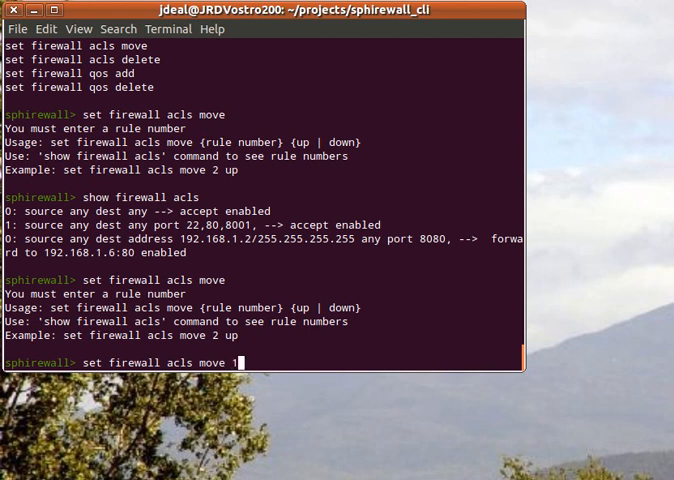
pyautogui.write('up')
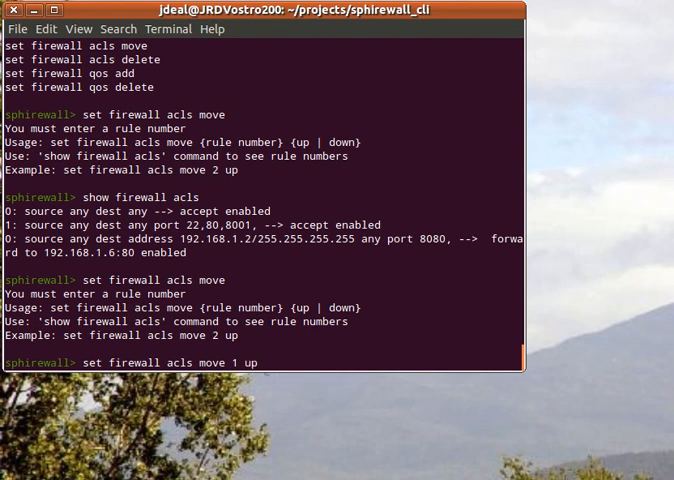
pyautogui.write('show fir')
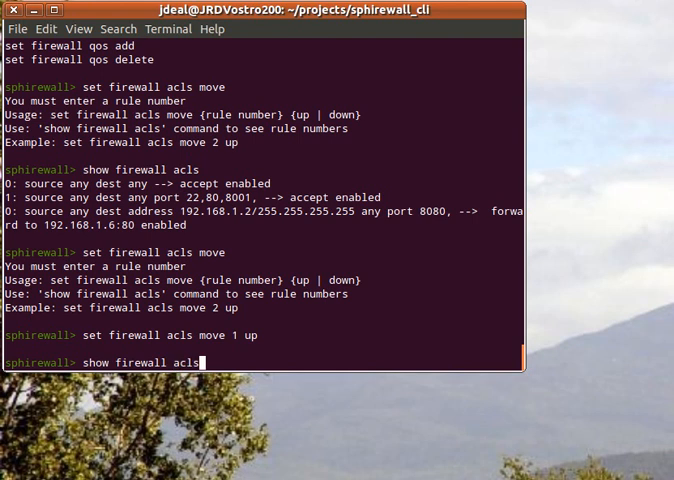
pyautogui.press('Return')
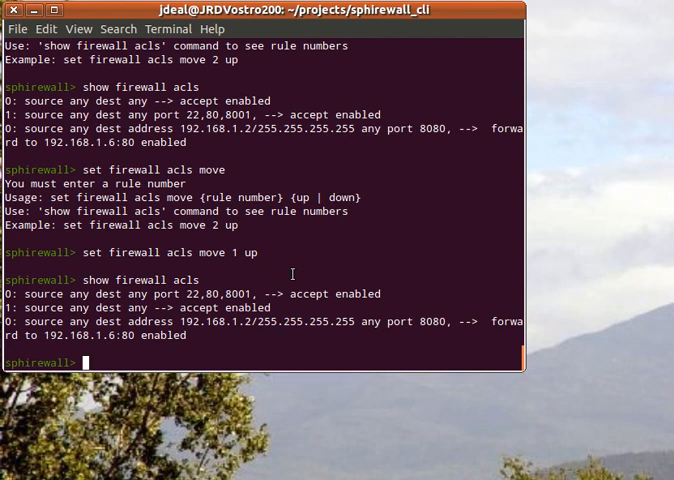
# Step: Move rule 1 up a second time and show the ACLs, restoring the original order
pyautogui.write('set firewall acls move 1 up')
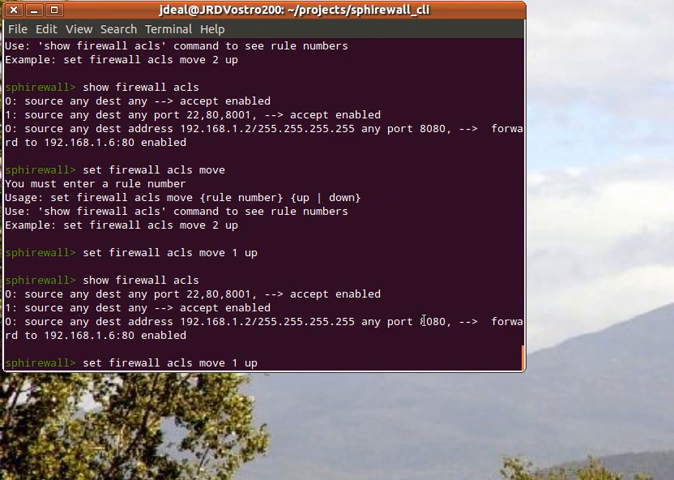
pyautogui.write('show firewall')
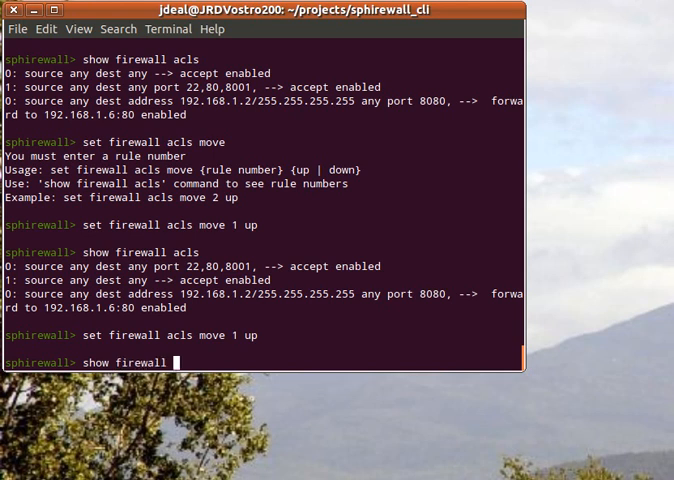
pyautogui.write('acls')
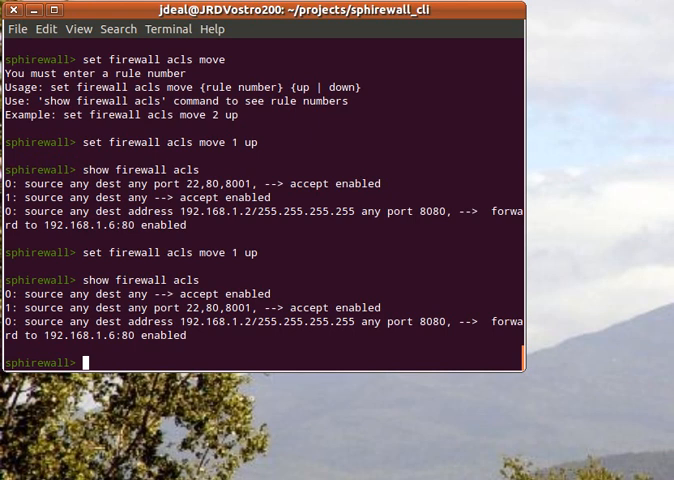
pyautogui.write('set')
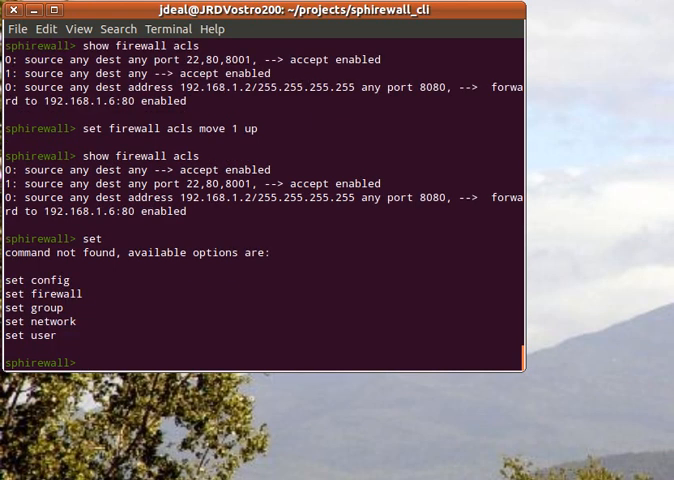
# Step: List the user management commands and add testUser with 'set user add testUser'
pyautogui.write('set user')
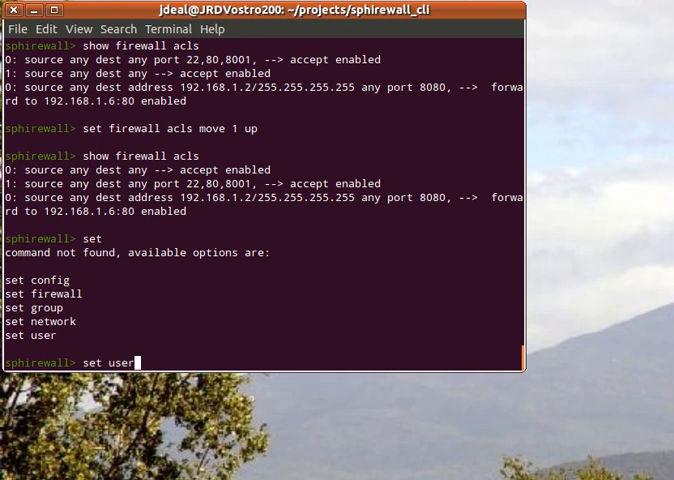
pyautogui.press('Return')
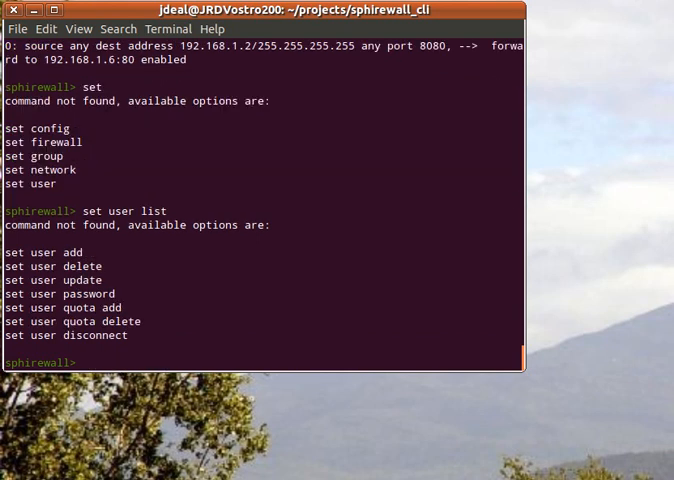
pyautogui.write('show')
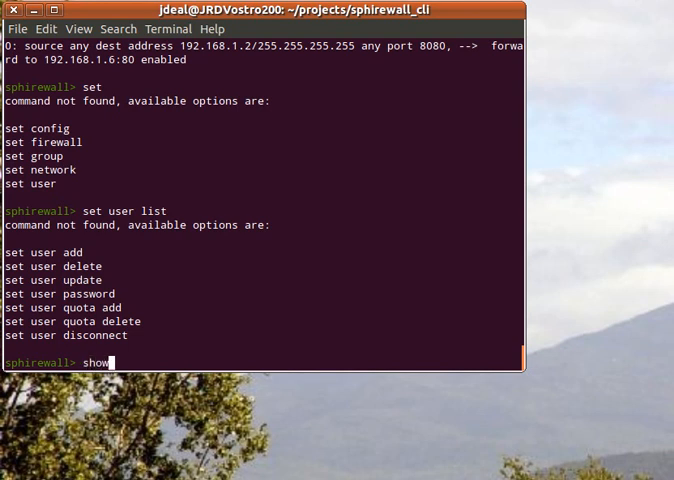
pyautogui.write('user list')
pyautogui.write('set user add test')
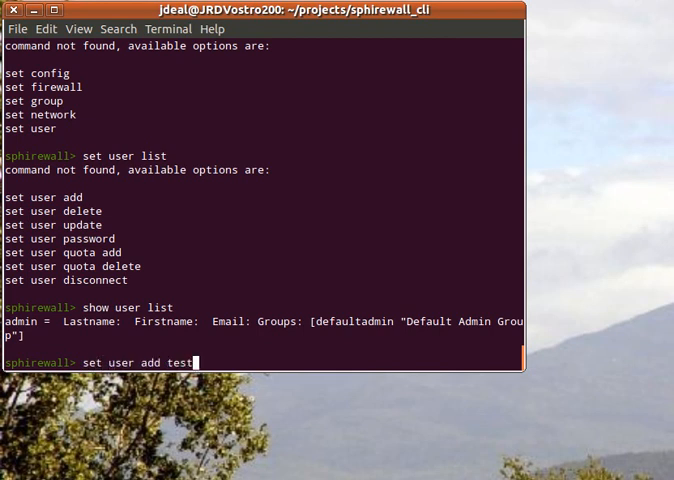
pyautogui.write('User')
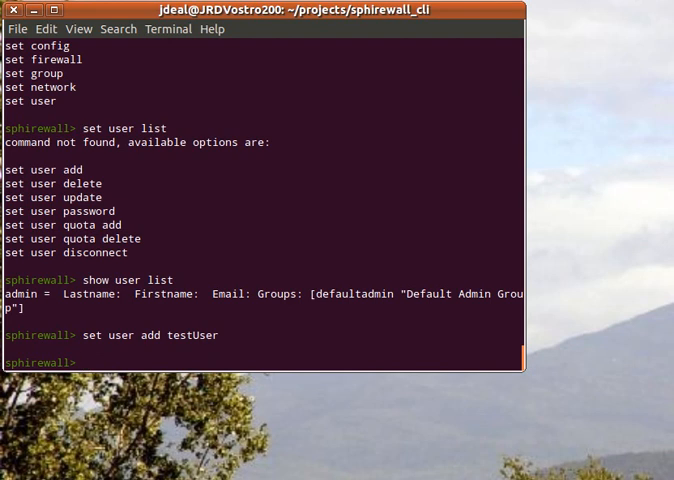
pyautogui.write('show user')
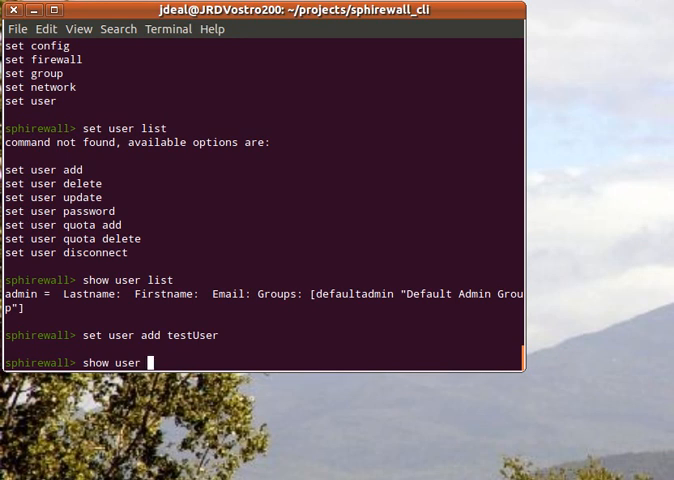
# Step: Try 'show user testUser', then list users to confirm testUser appears alongside admin
pyautogui.write('testUser')
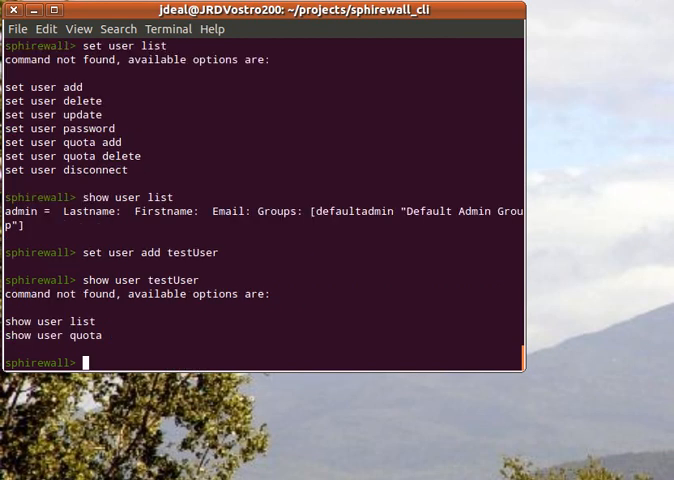
pyautogui.write('show user testUser')
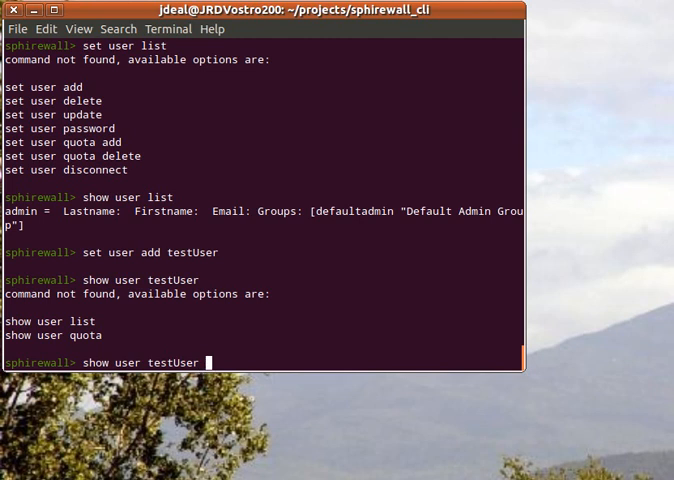
pyautogui.write('quota')
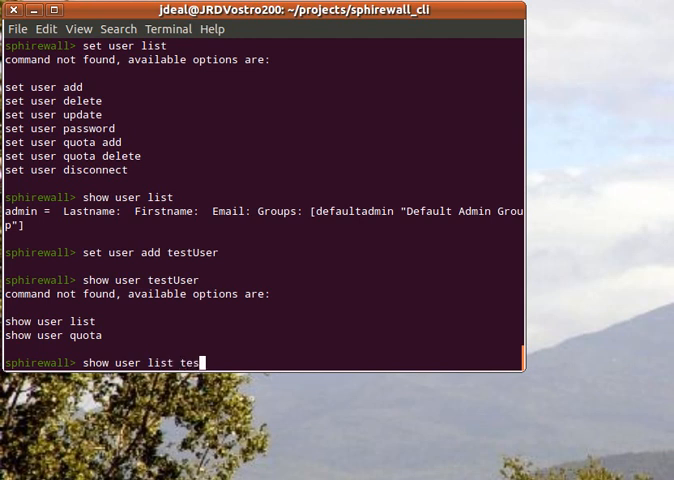
pyautogui.press('Return')
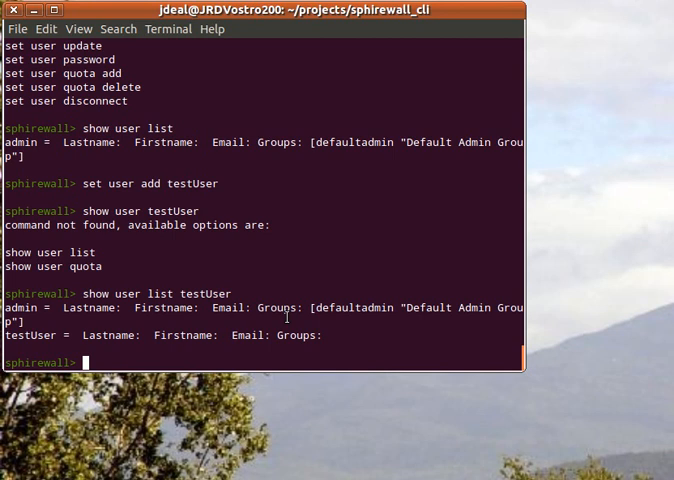
pyautogui.write('exit')
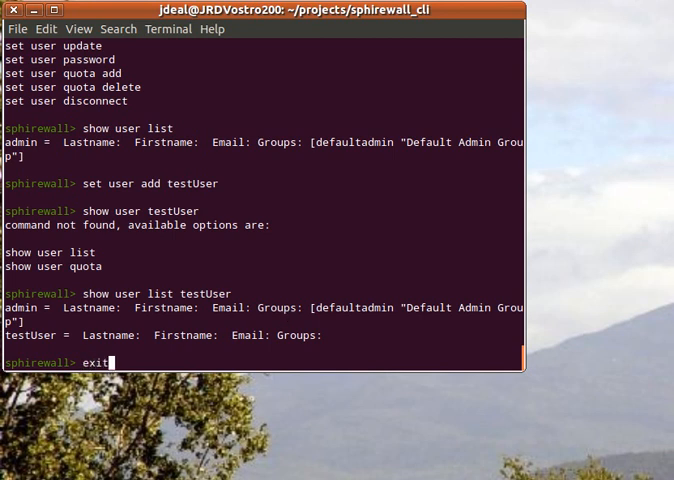
# Step: Exit the Sphirewall shell and run sphirewall_cli.py with no arguments to print its usage
pyautogui.press('Return')
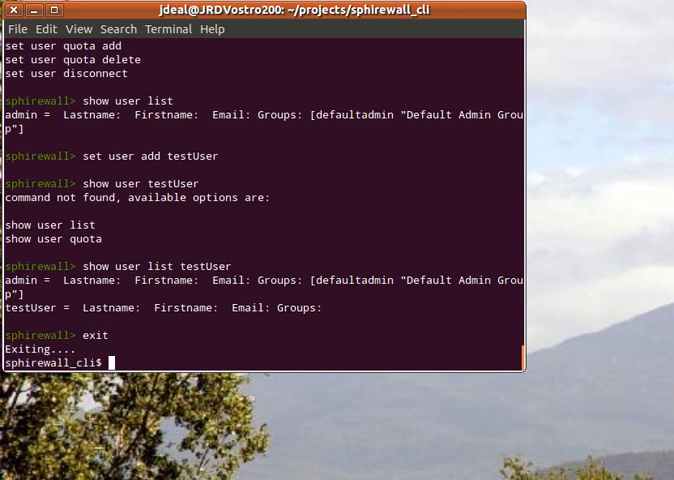
pyautogui.write('python sphirewall_cli.py admin -p 192.168.1.2 8001')
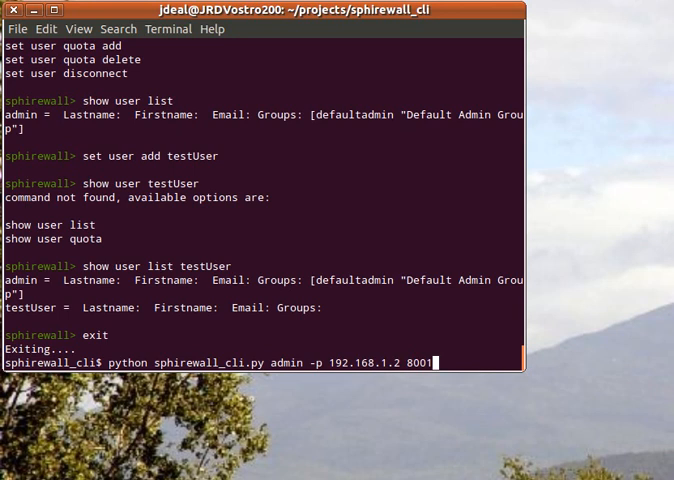
pyautogui.press('BackSpace')
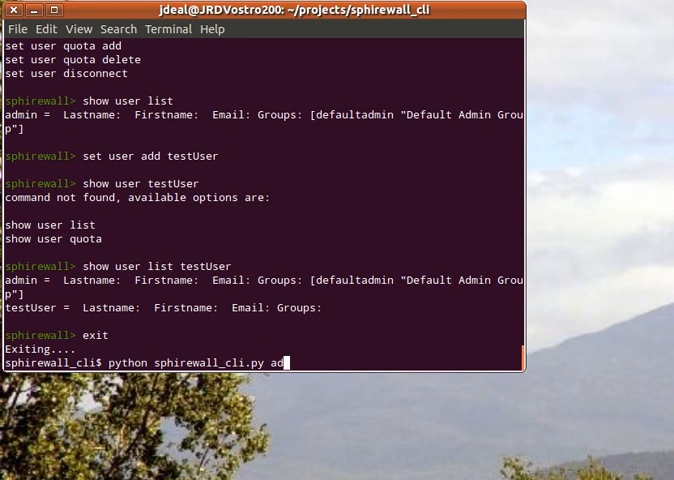
pyautogui.press('BackSpace')
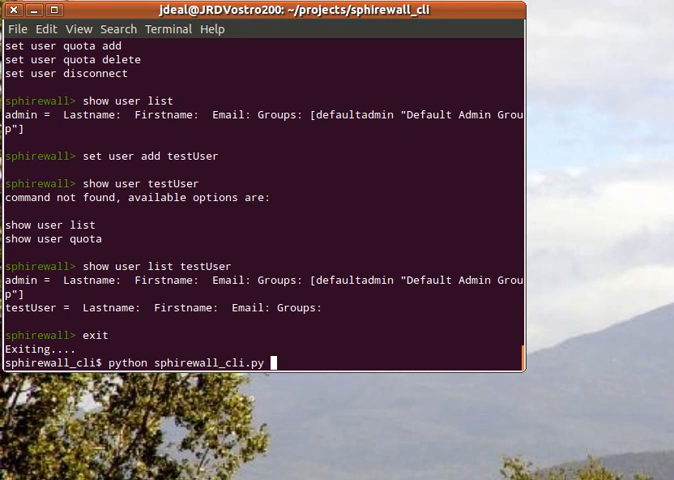
pyautogui.press('Return')
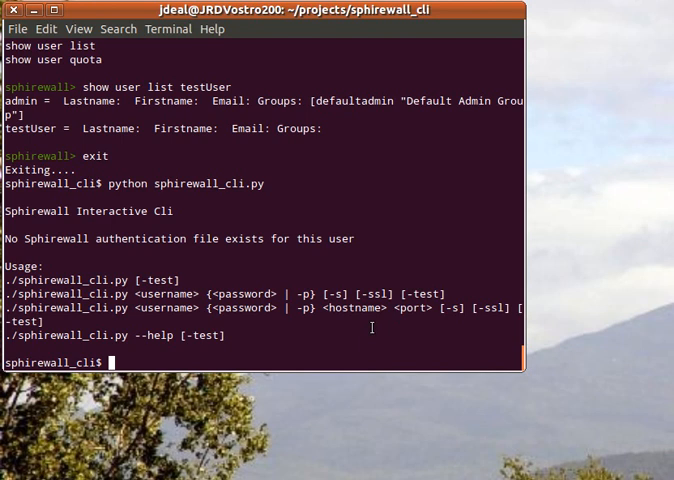
pyautogui.write('python sphirewall_cli.py admin -p 192.168.1.2 8001')
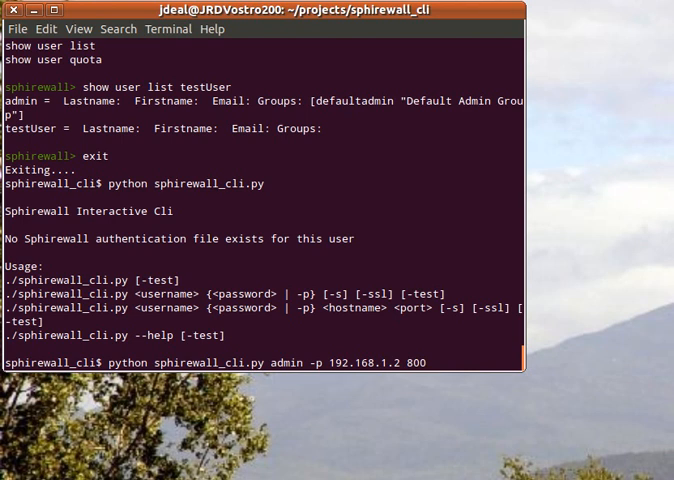
# Step: Log in as admin to 192.168.1.2 port 8003 with -ssl, then exit the session
pyautogui.write('3')
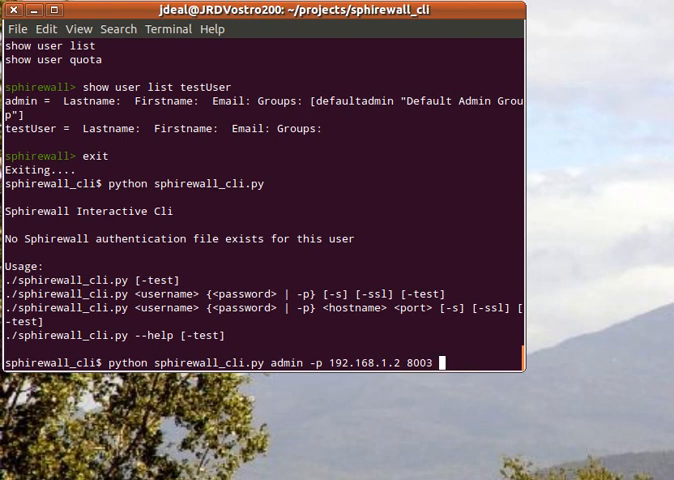
pyautogui.write('-ssl')
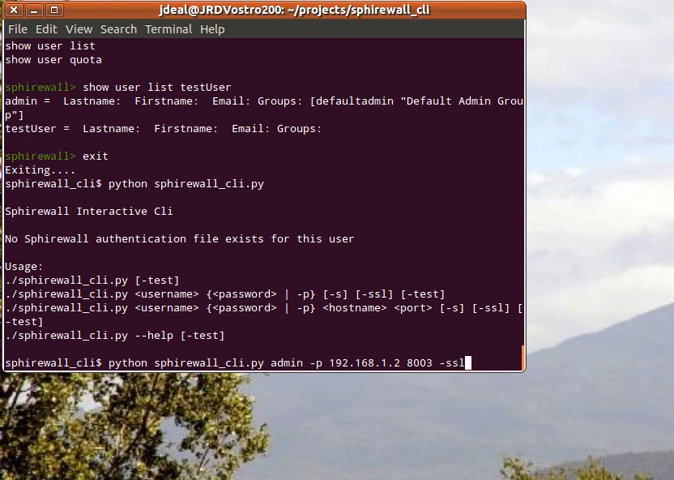
pyautogui.press('Return')
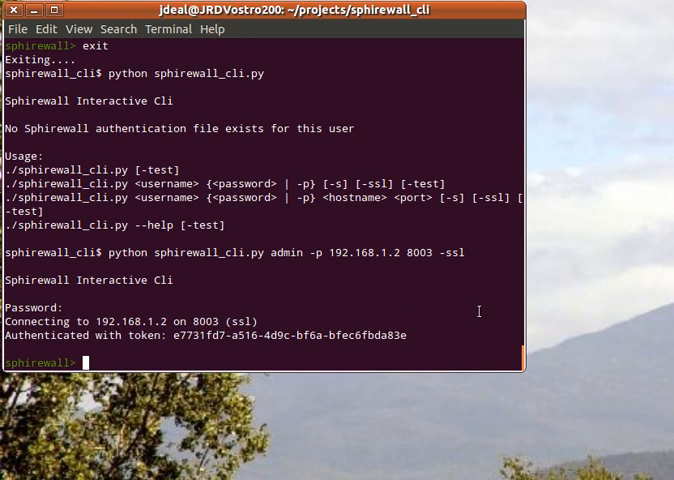
pyautogui.write('exit')
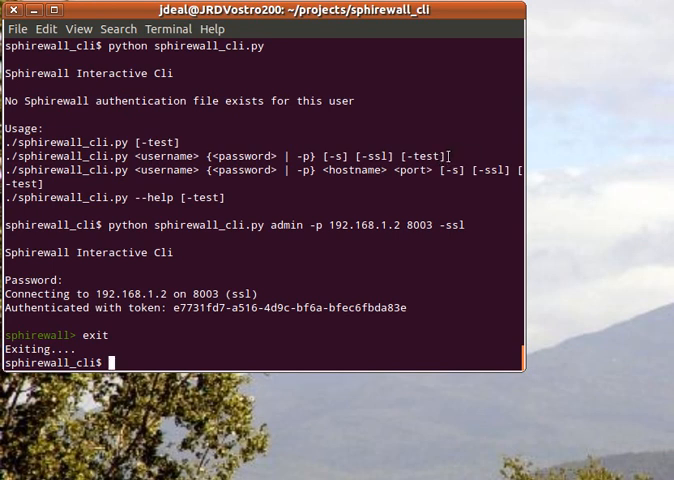
pyautogui.moveTo(296, 210)
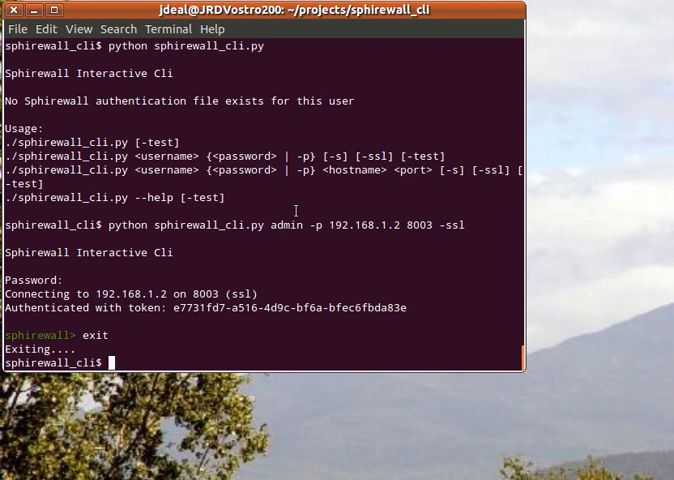
pyautogui.moveTo(418, 156)
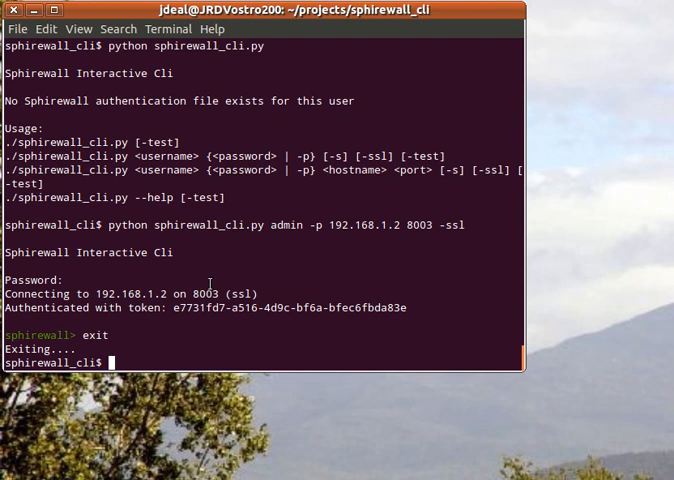
# Step: Log in again to 192.168.1.2 port 8003 with -ssl -test, authenticate, and exit
pyautogui.write('python sphirewall_cli.py admin -p 192.168.1.2 8003 -ssl -test')
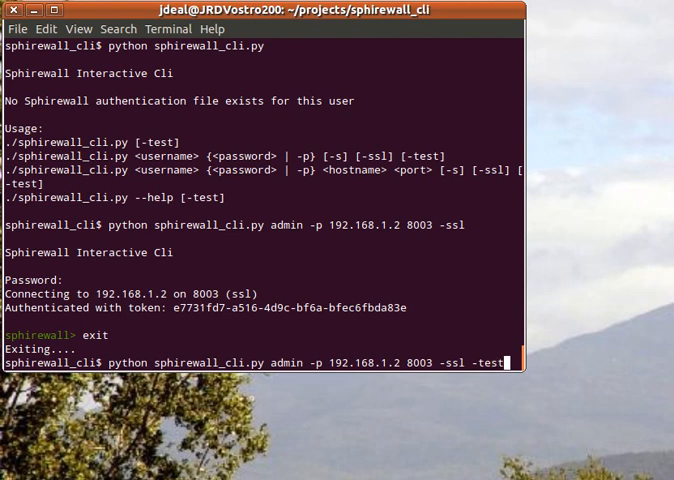
pyautogui.press('Return')
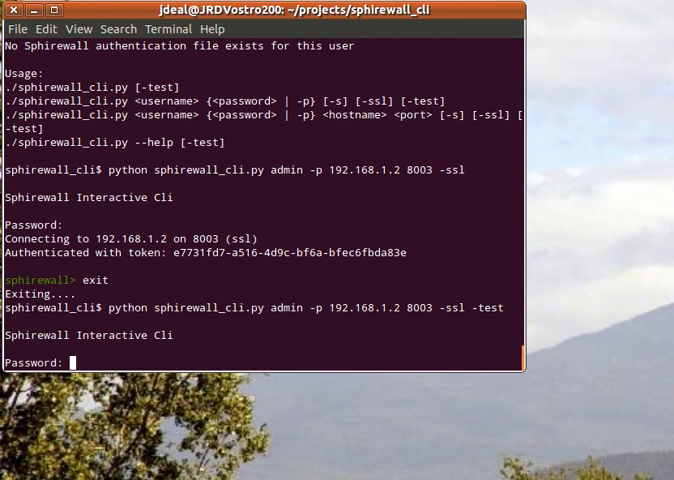
pyautogui.press('Return')
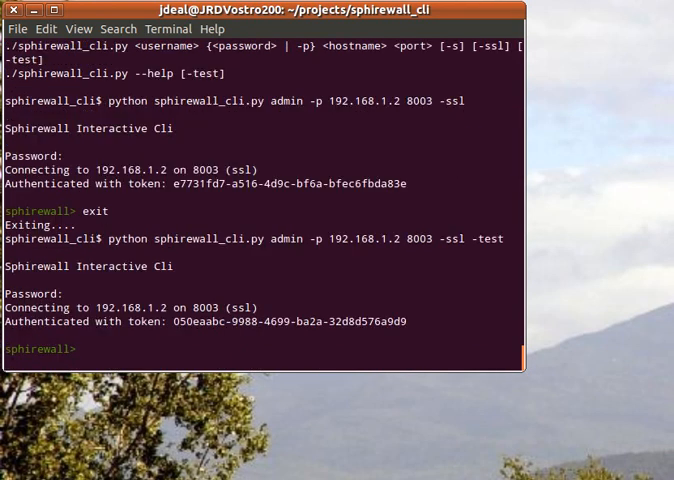
pyautogui.press('Return')
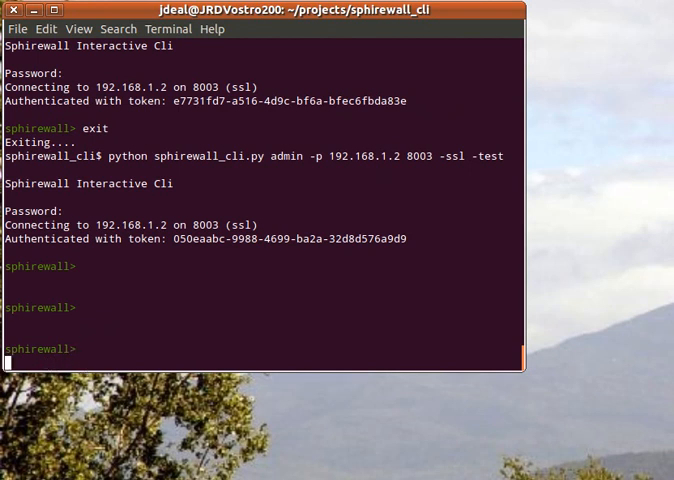
pyautogui.write('exit')
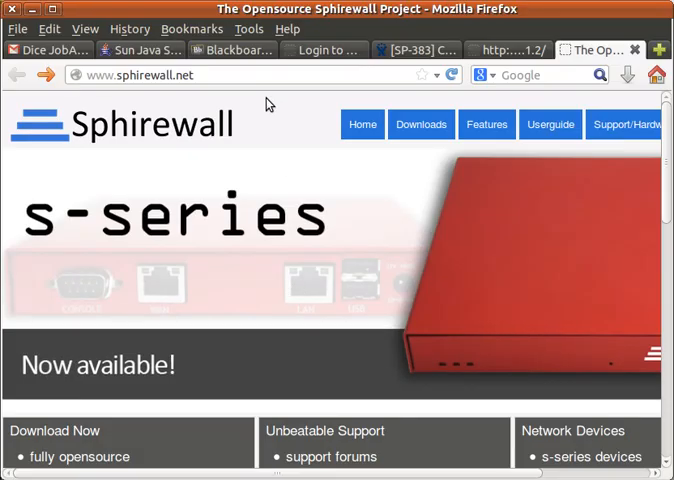
# Step: Open the Userguide page from the sphirewall.net top navigation bar
pyautogui.click(550, 124)
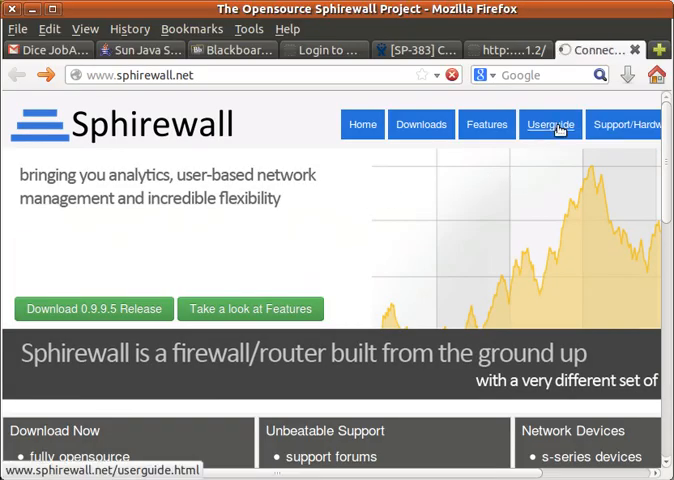
pyautogui.click(548, 124)
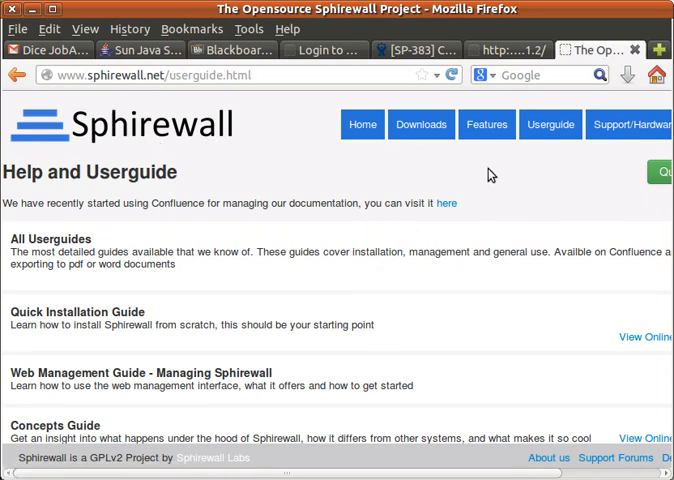
pyautogui.moveTo(490, 176)
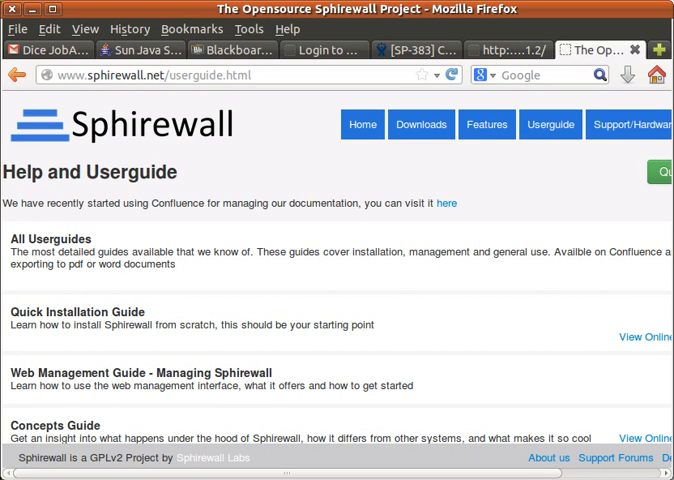